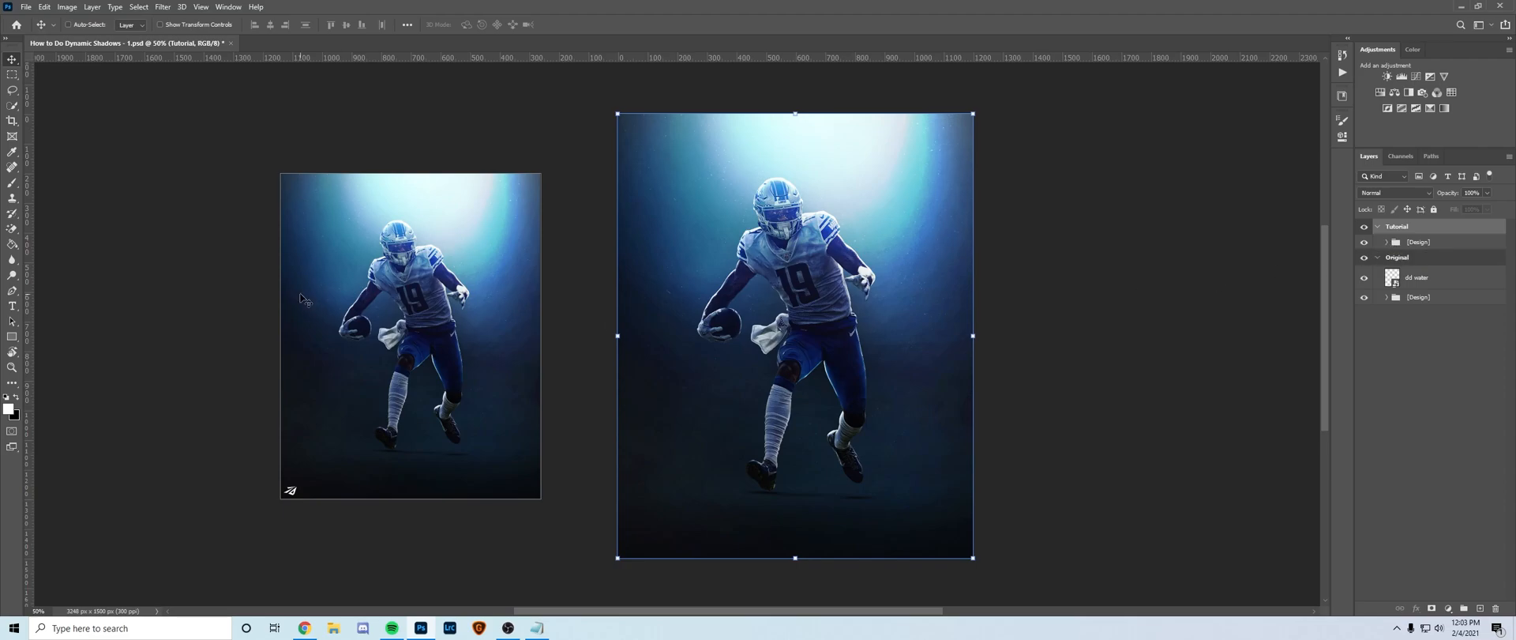
mouse_move(338, 297)
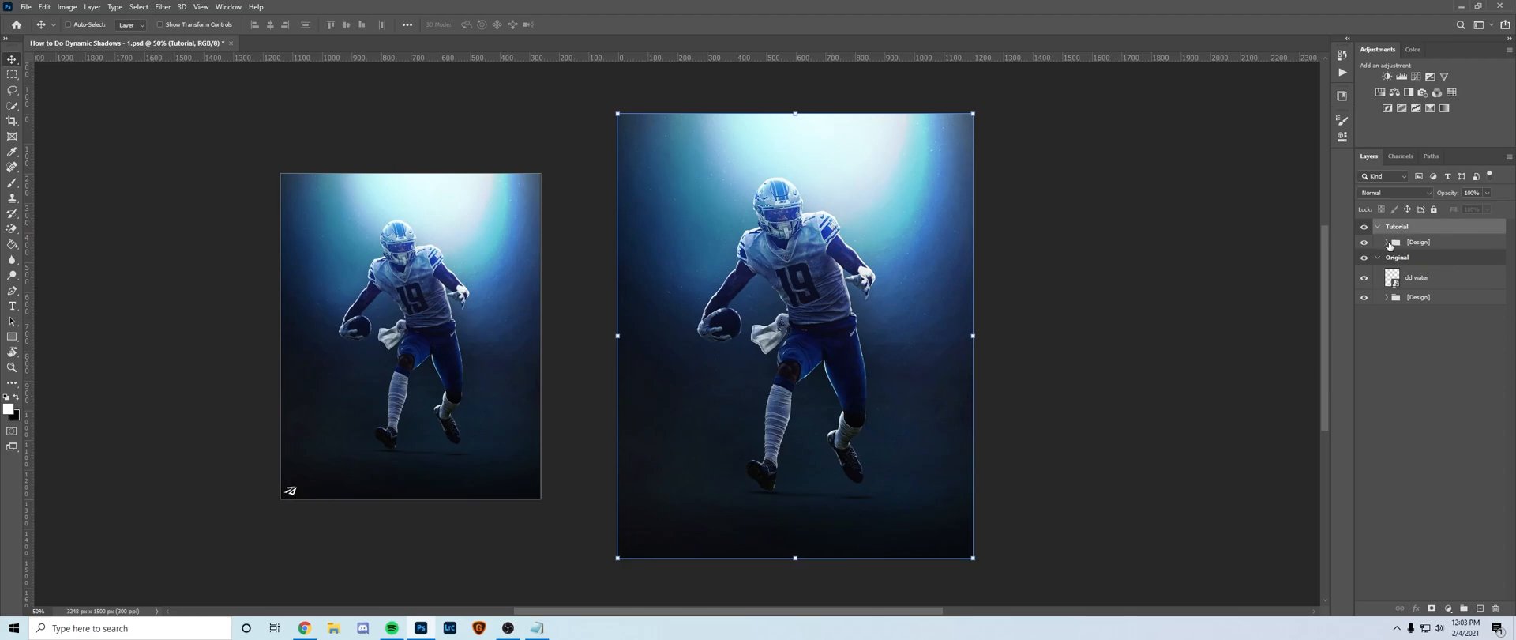
Step: Expand the [Design] group to reveal its layers before hiding them
left_click(1387, 242)
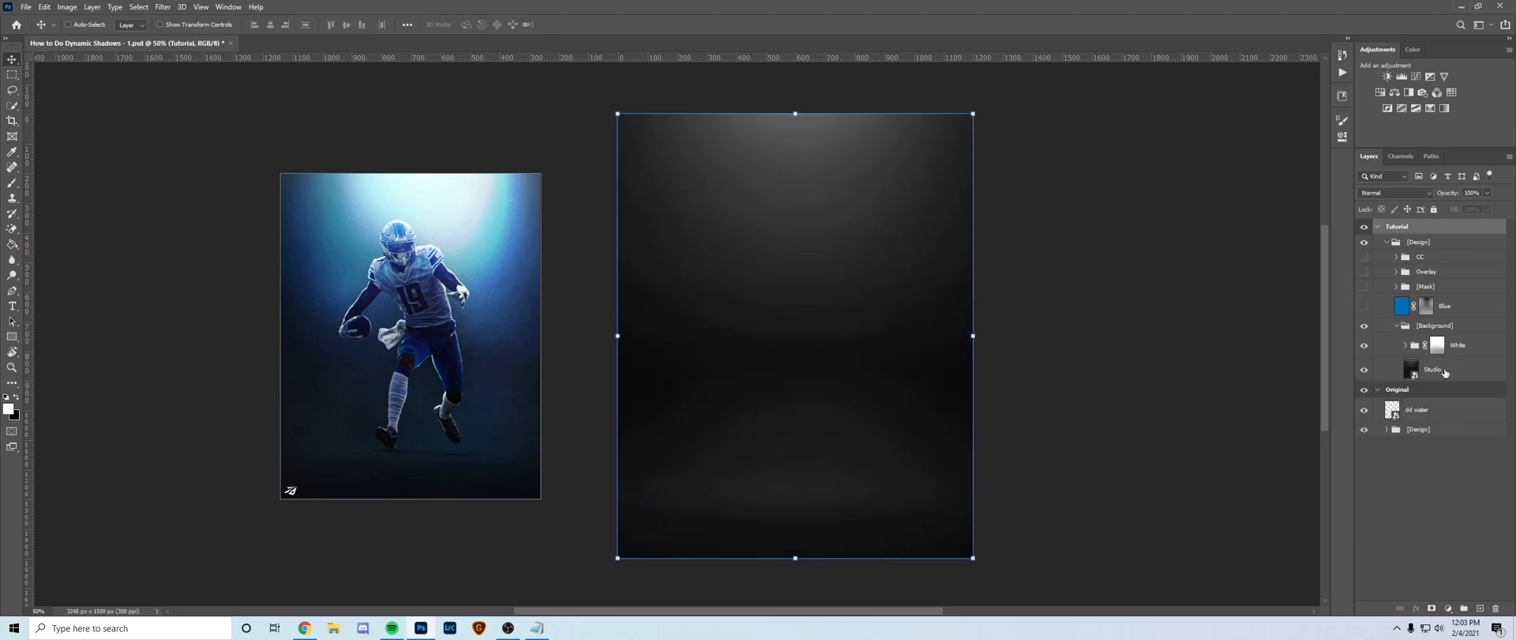
Step: Expand the White group, select the White - SL soft-light layer, then collapse the group
left_click(1433, 368)
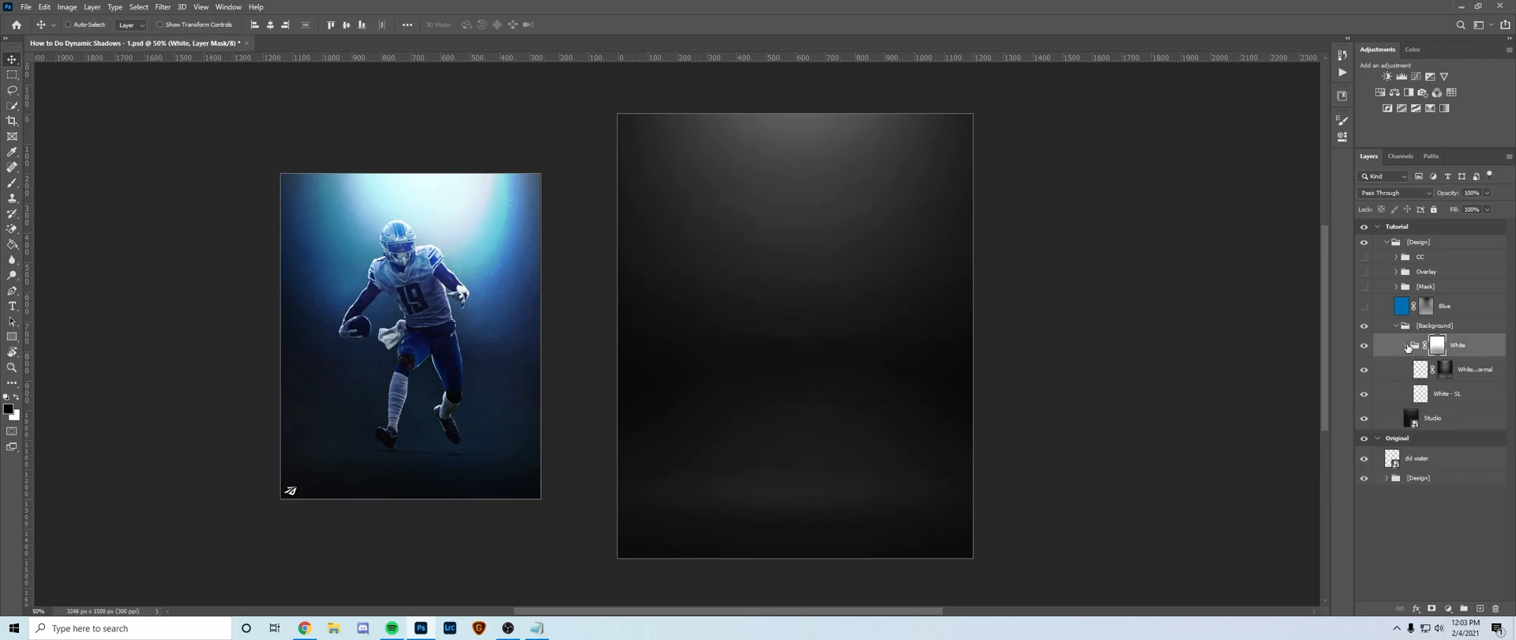
left_click(1448, 393)
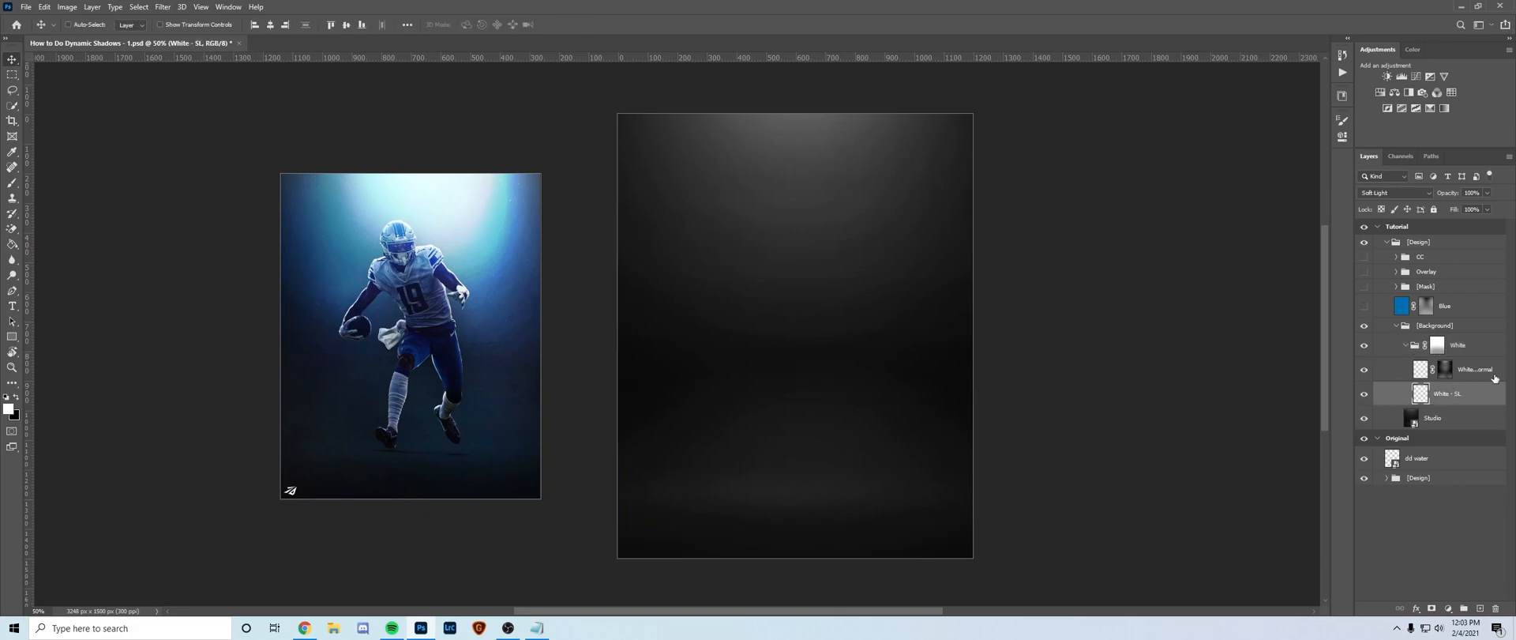
left_click(1450, 369)
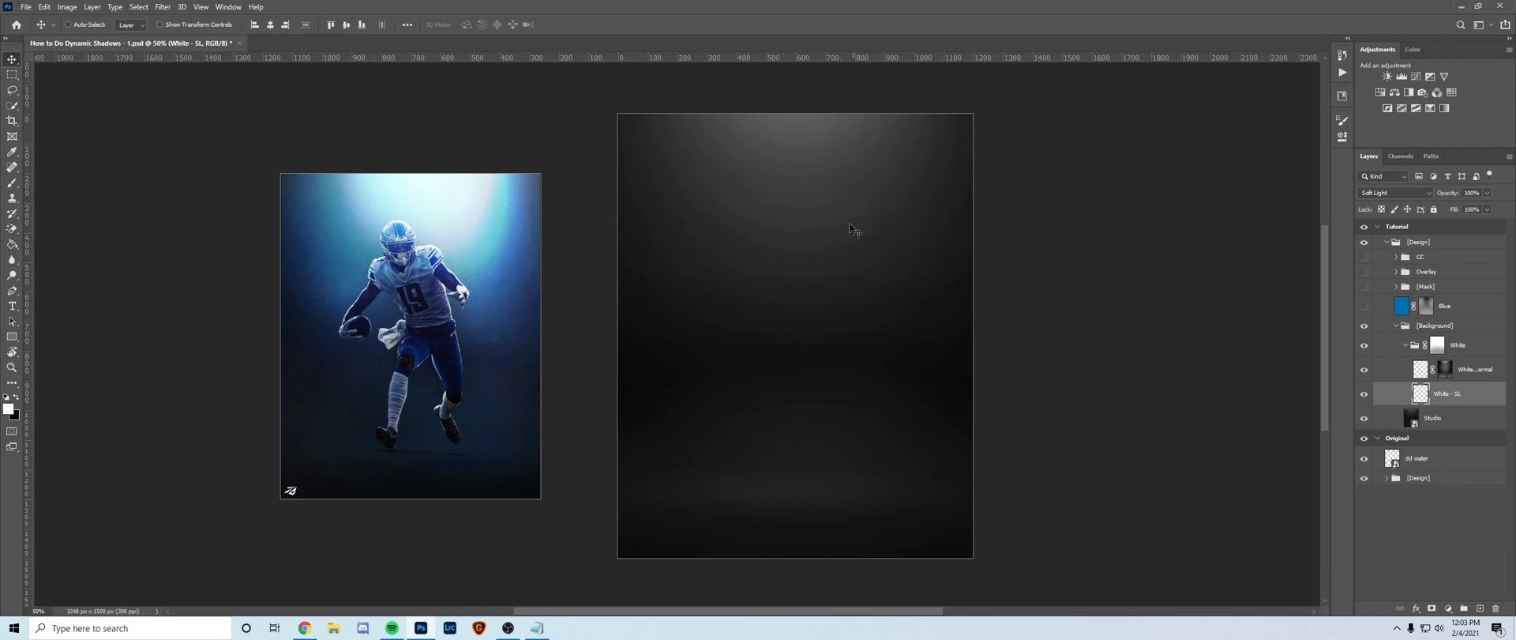
mouse_move(774, 402)
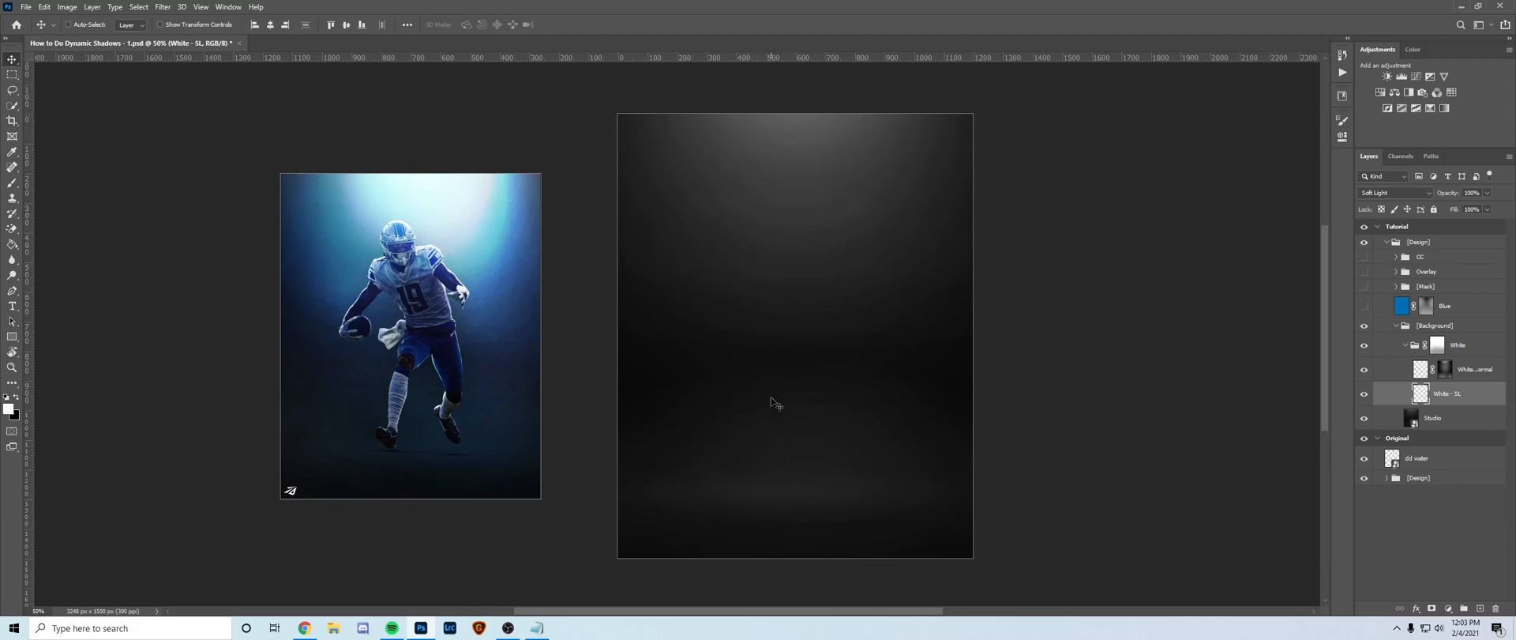
mouse_move(1290, 372)
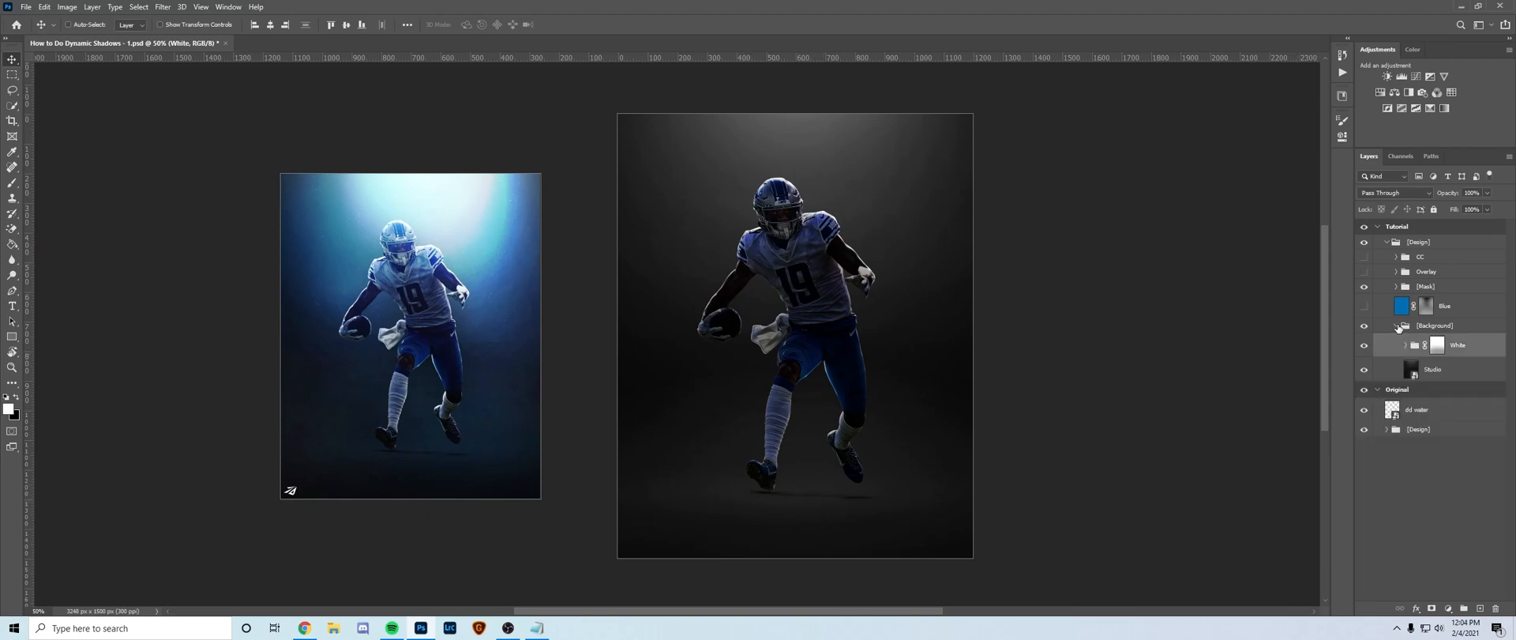
Step: Enable the Blue overlay wash, then expand [Mask] and hide the player's grading adjustments
left_click(1432, 325)
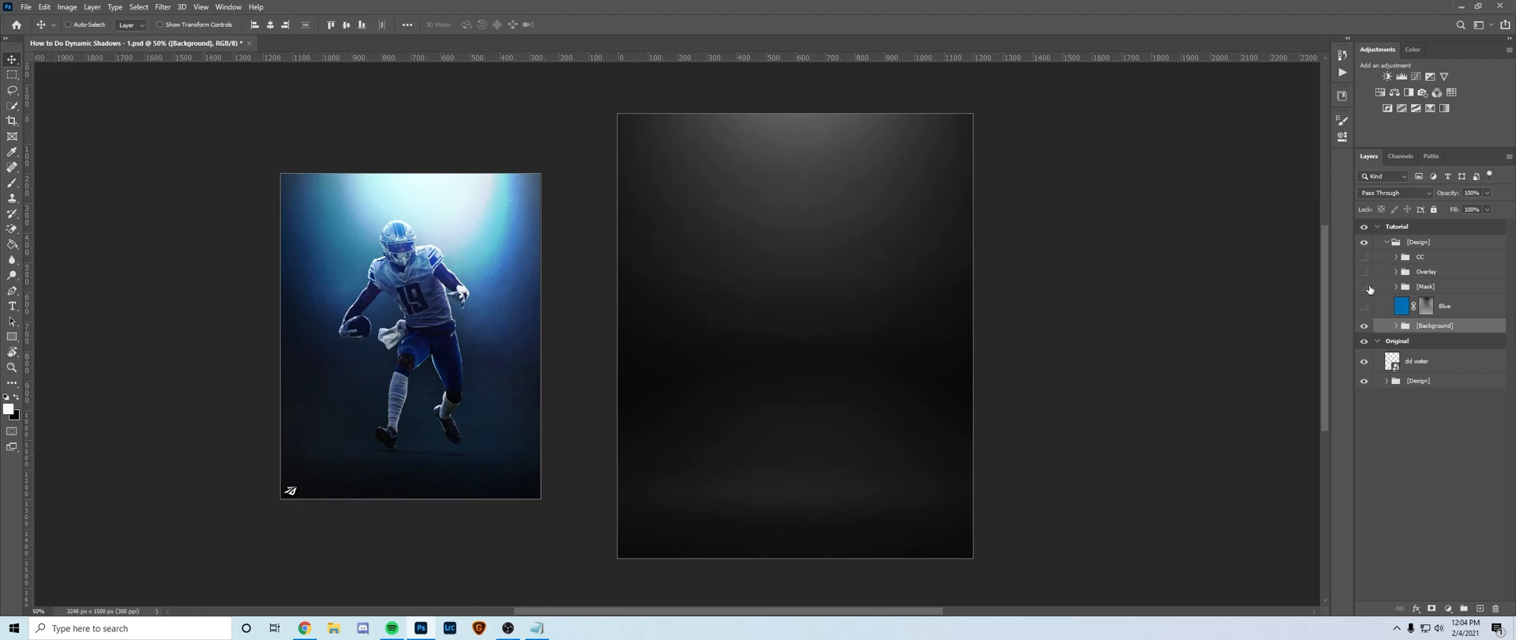
left_click(1364, 306)
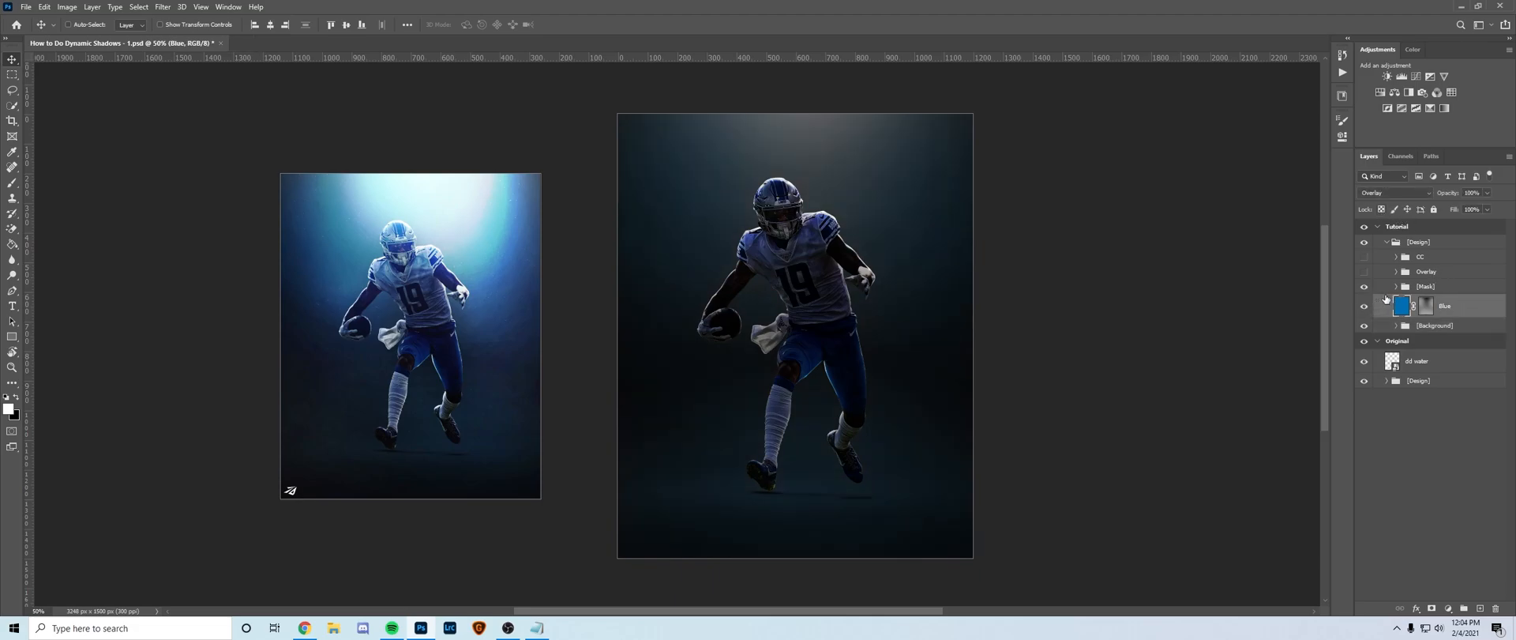
left_click(1389, 286)
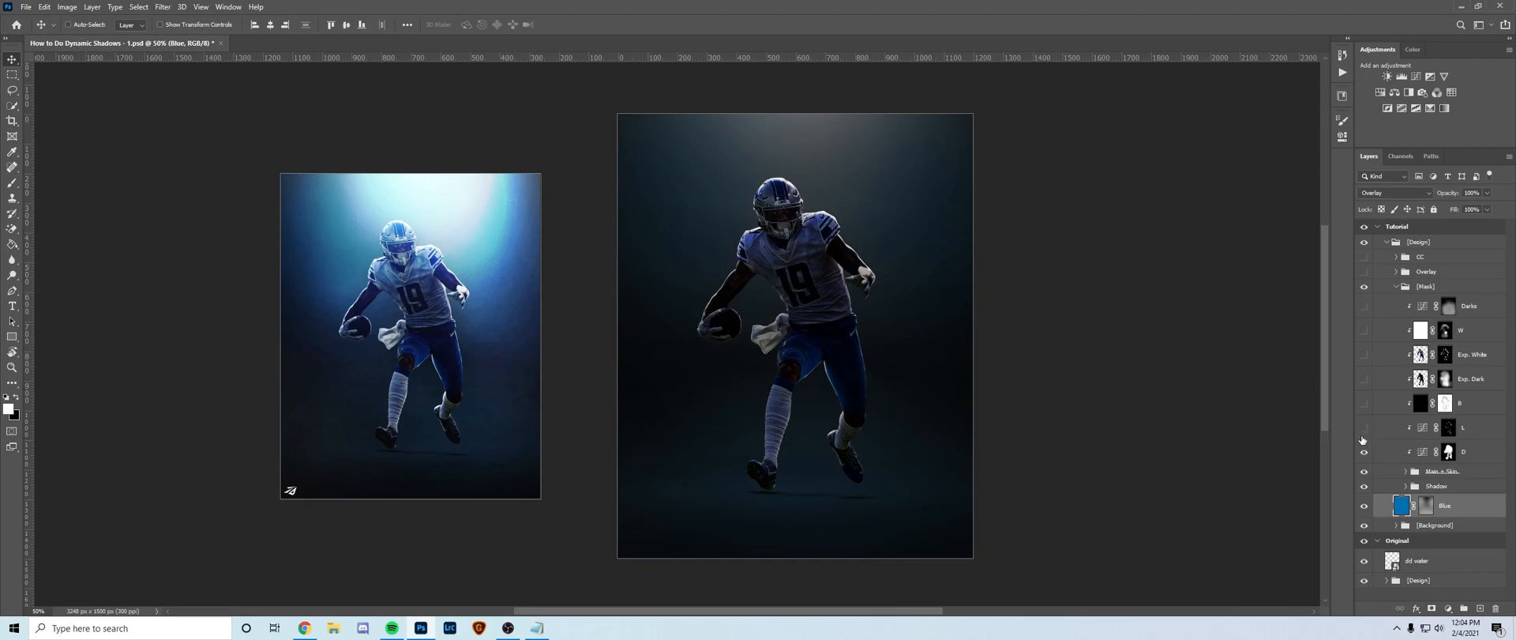
left_click(1364, 485)
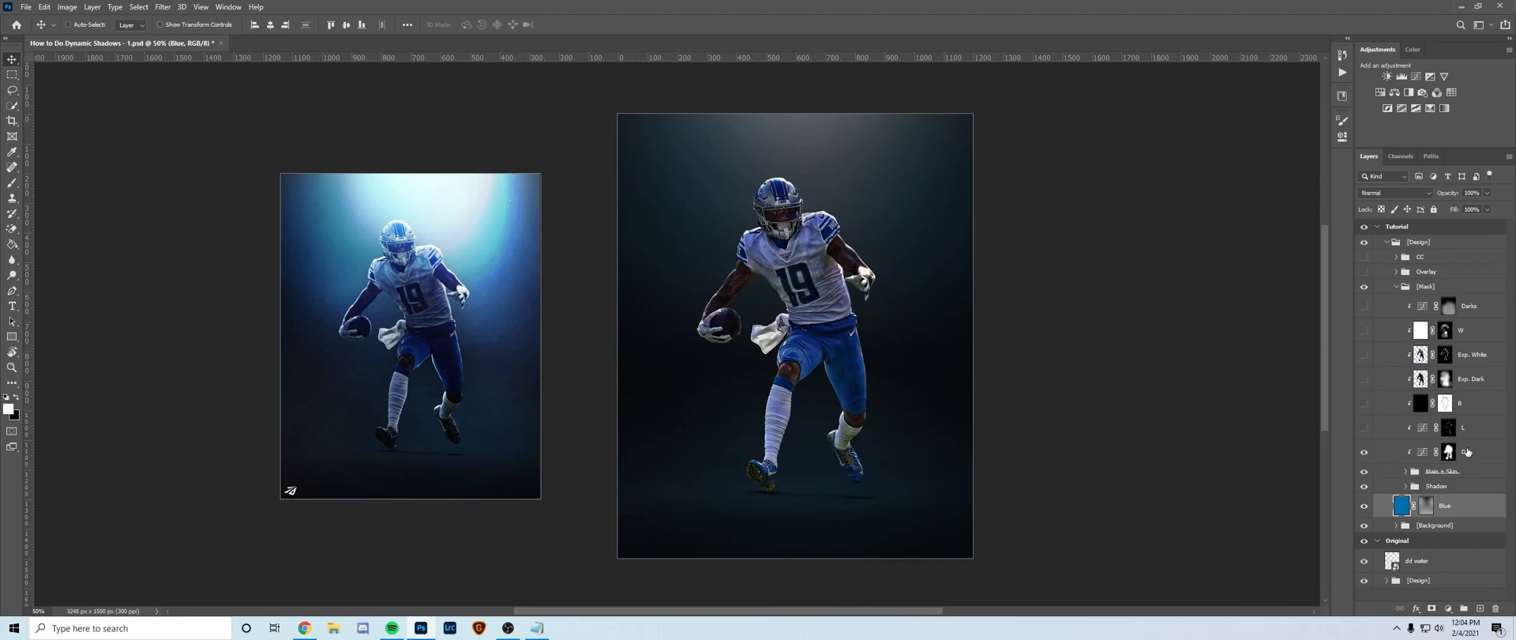
Step: Show the D Curves adjustment layer's curve in the Properties panel
left_click(1450, 452)
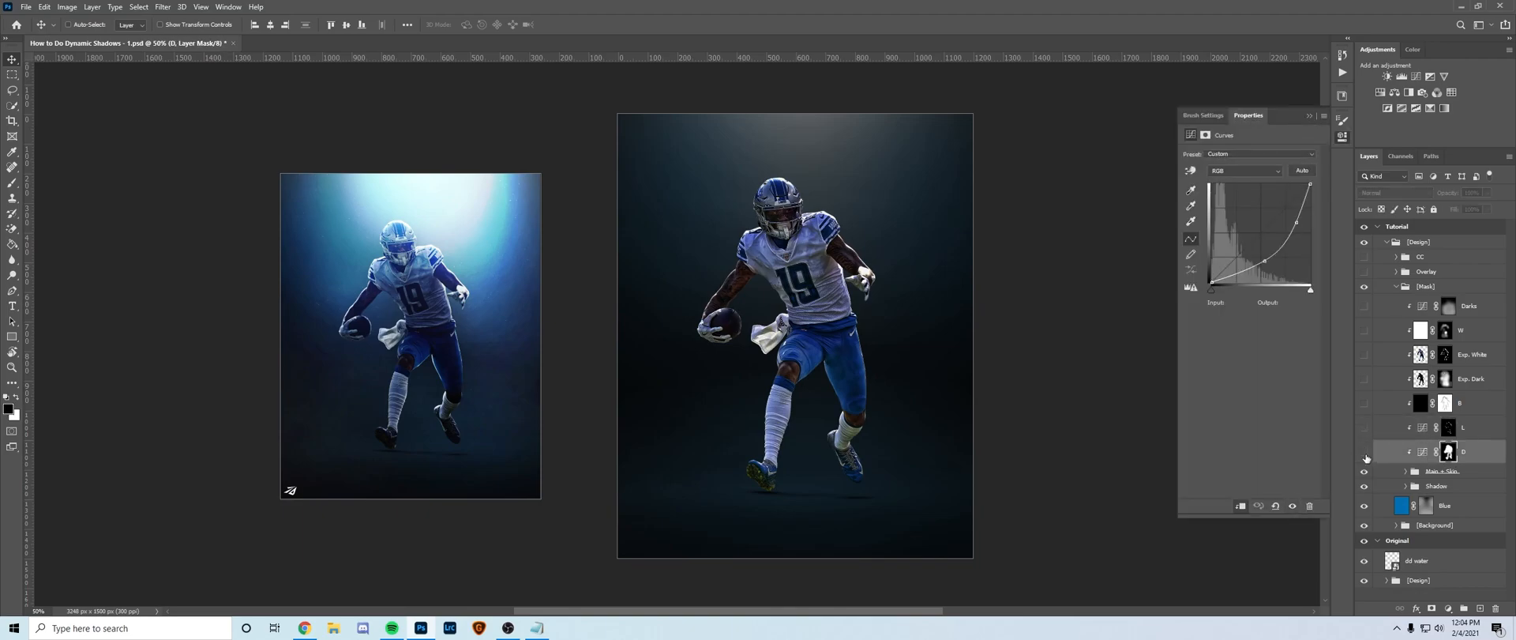
left_click(1459, 451)
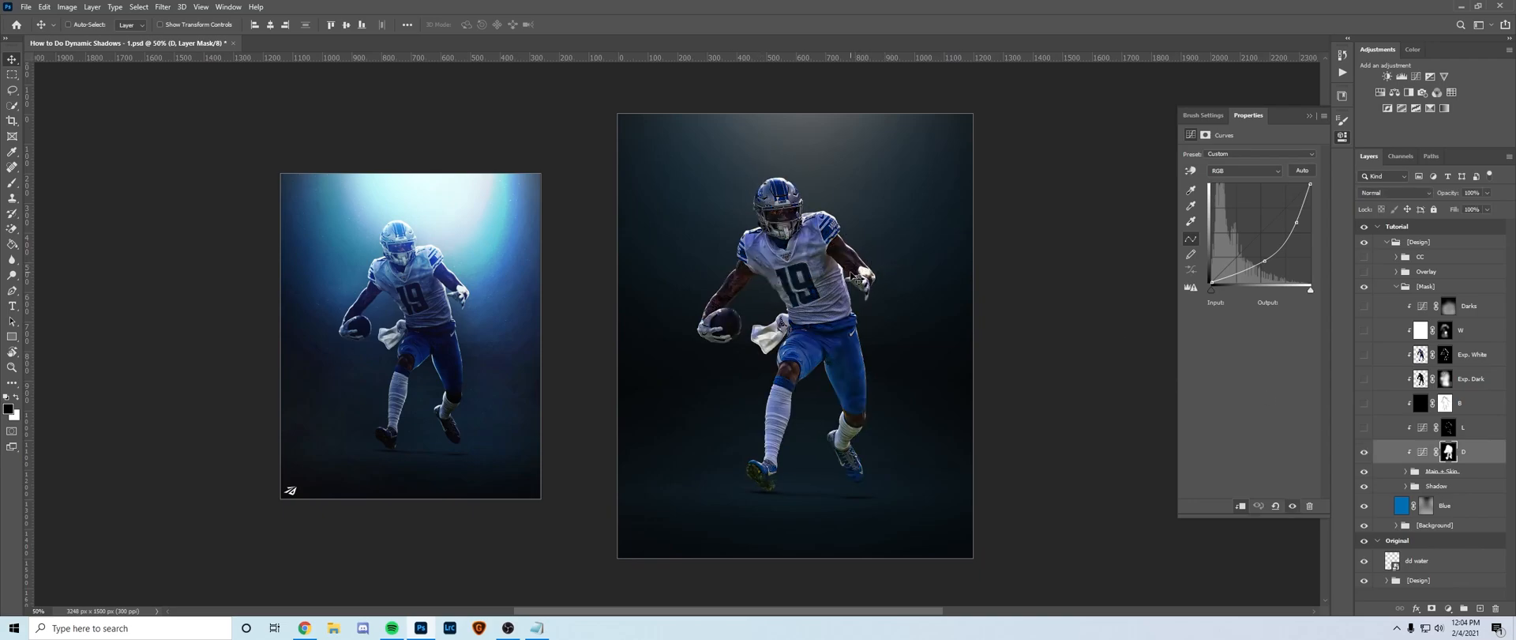
mouse_move(875, 172)
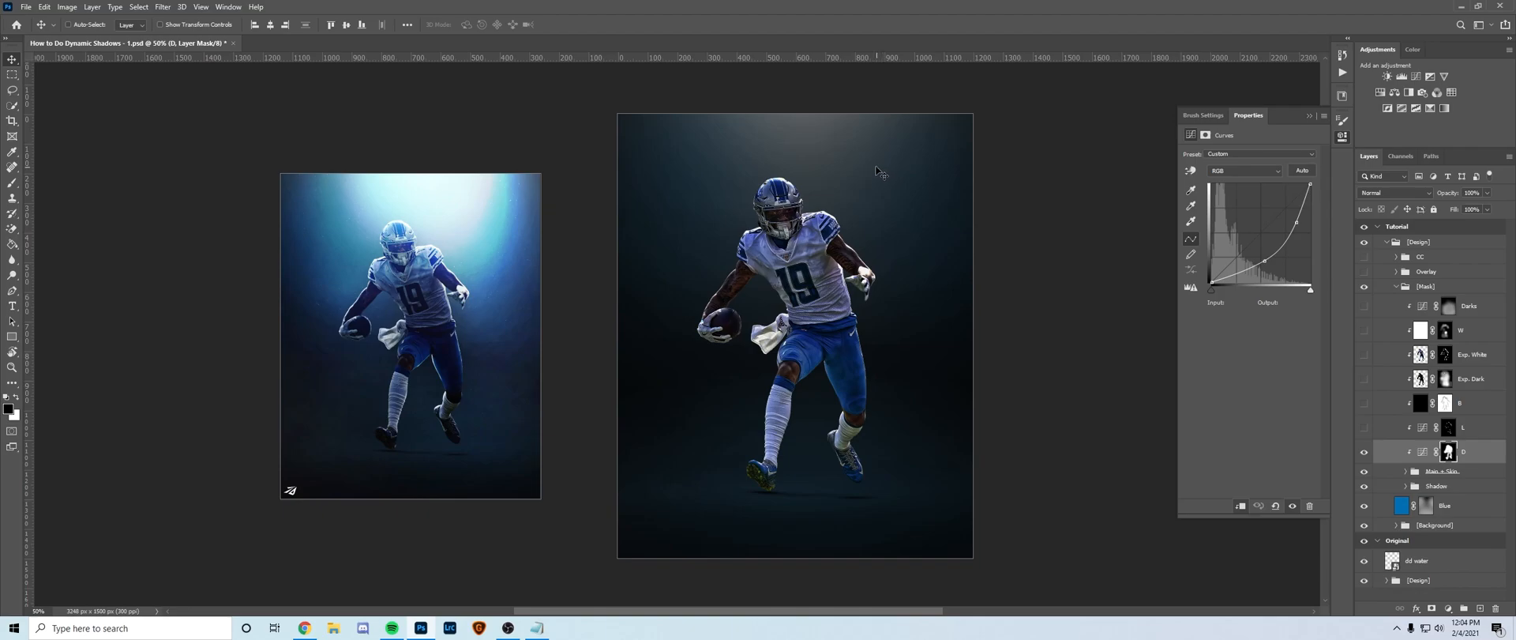
mouse_move(924, 319)
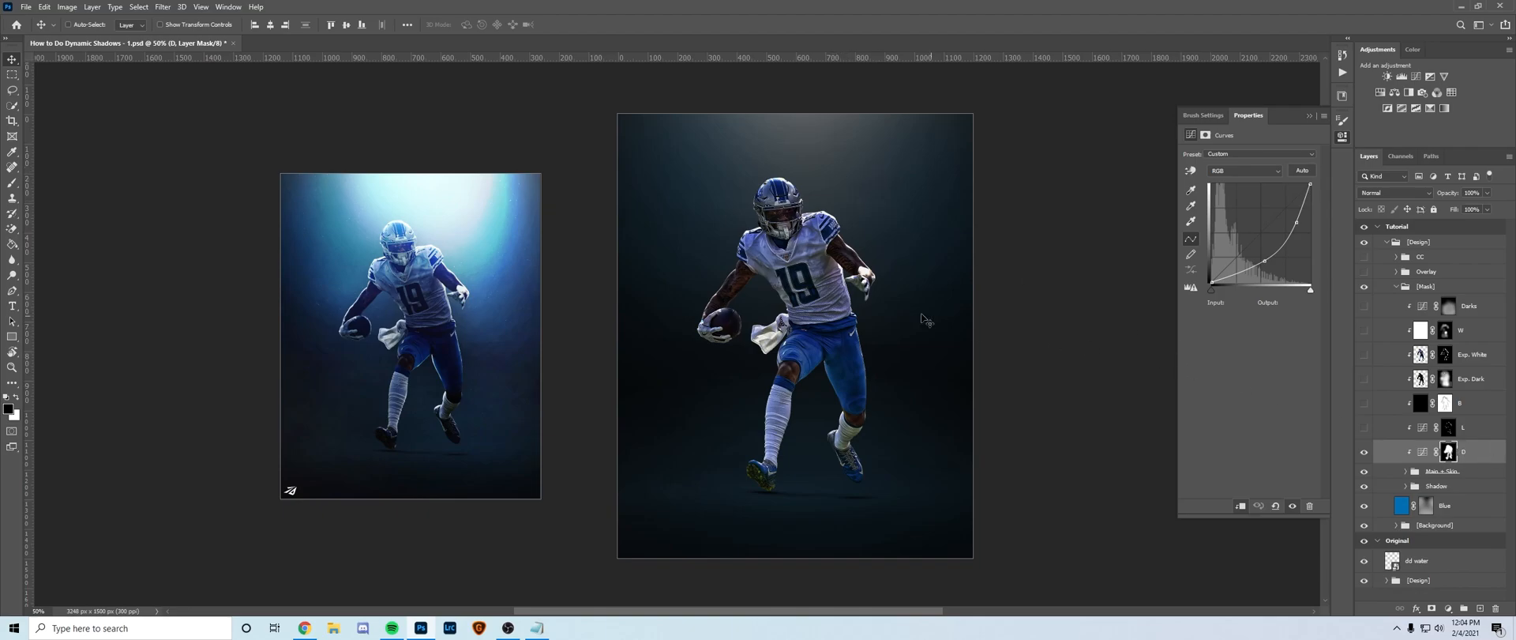
mouse_move(228, 167)
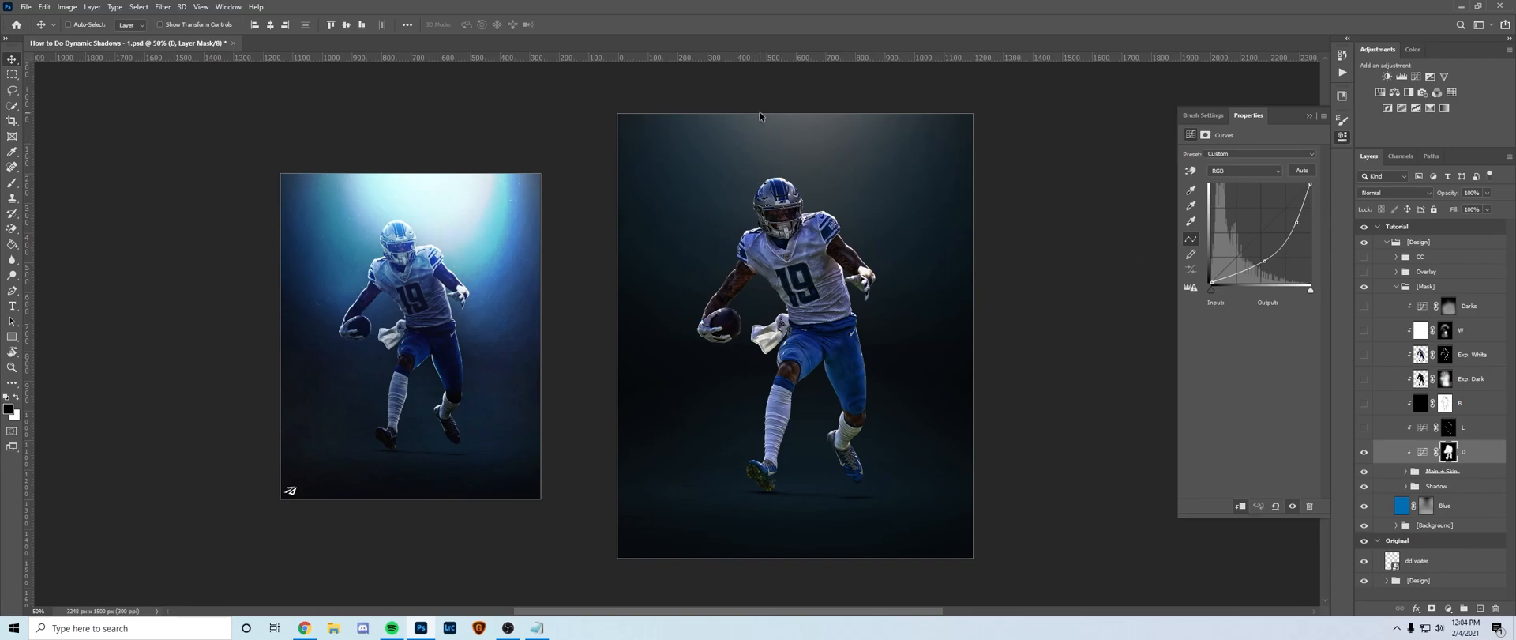
mouse_move(406, 174)
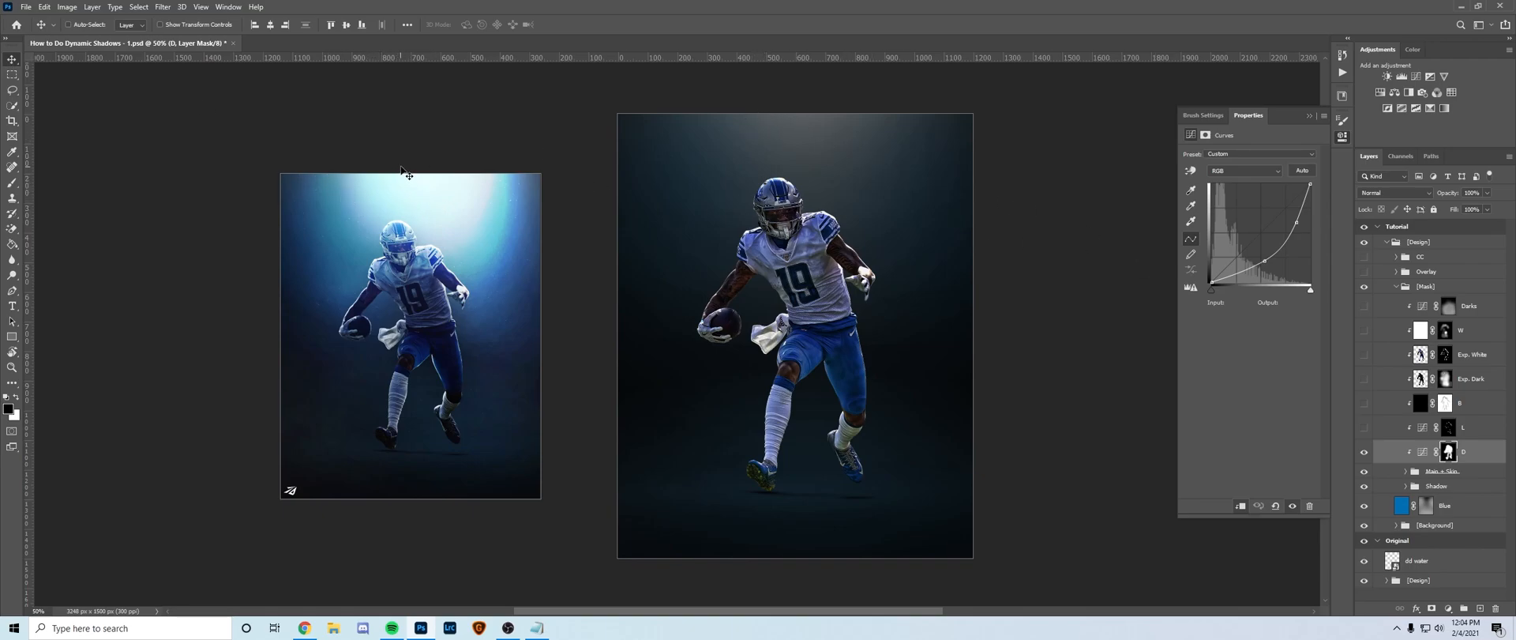
mouse_move(462, 244)
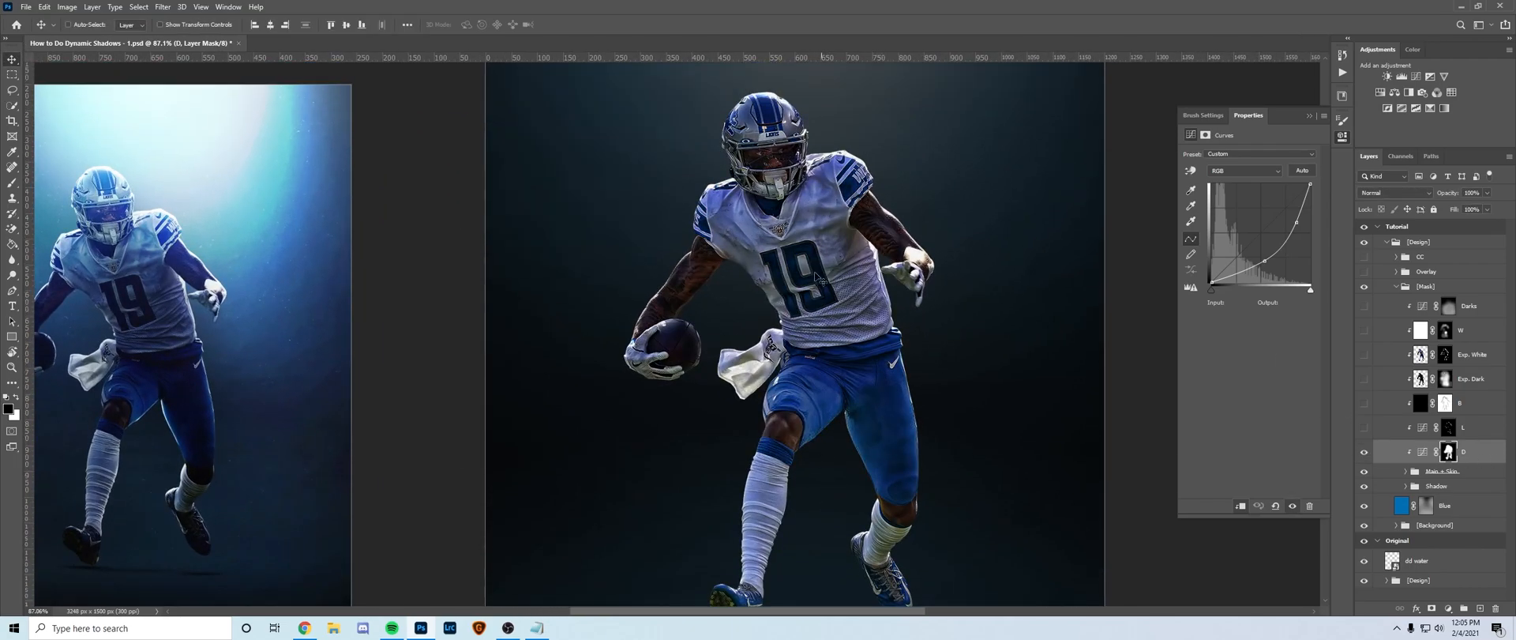
mouse_move(940, 353)
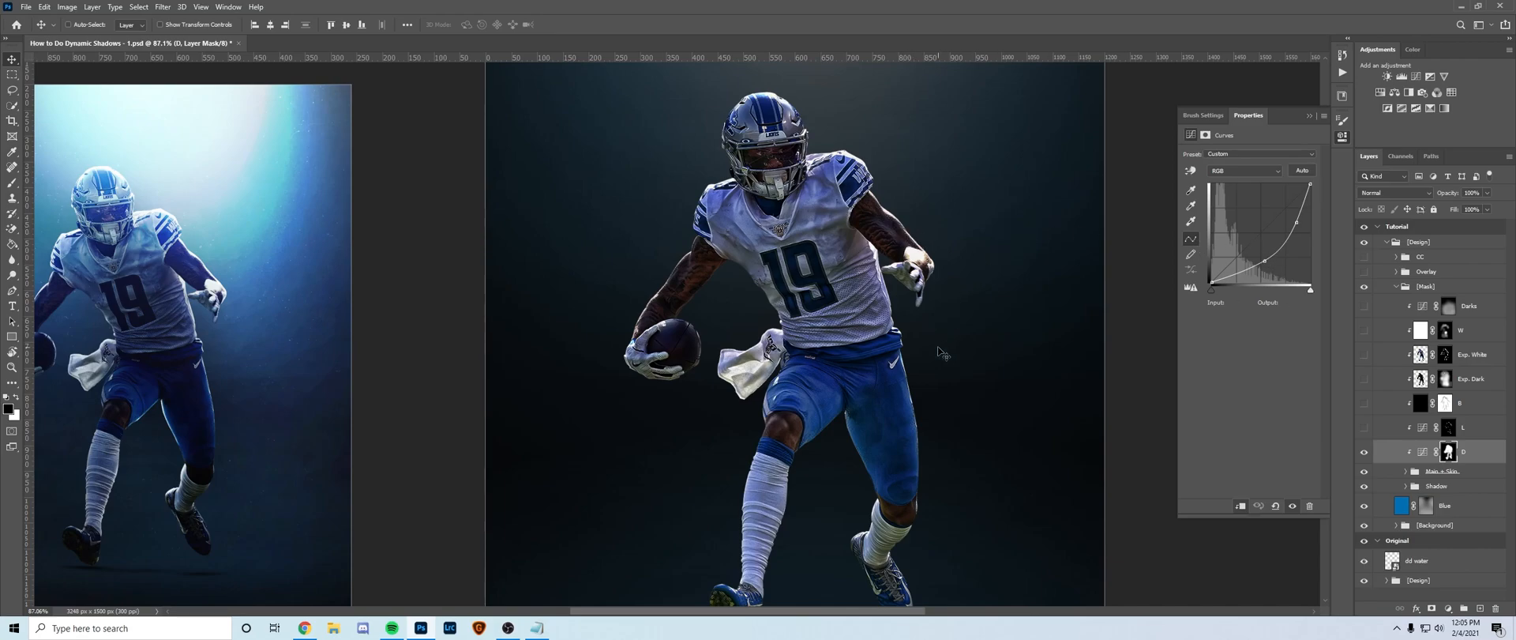
mouse_move(1016, 172)
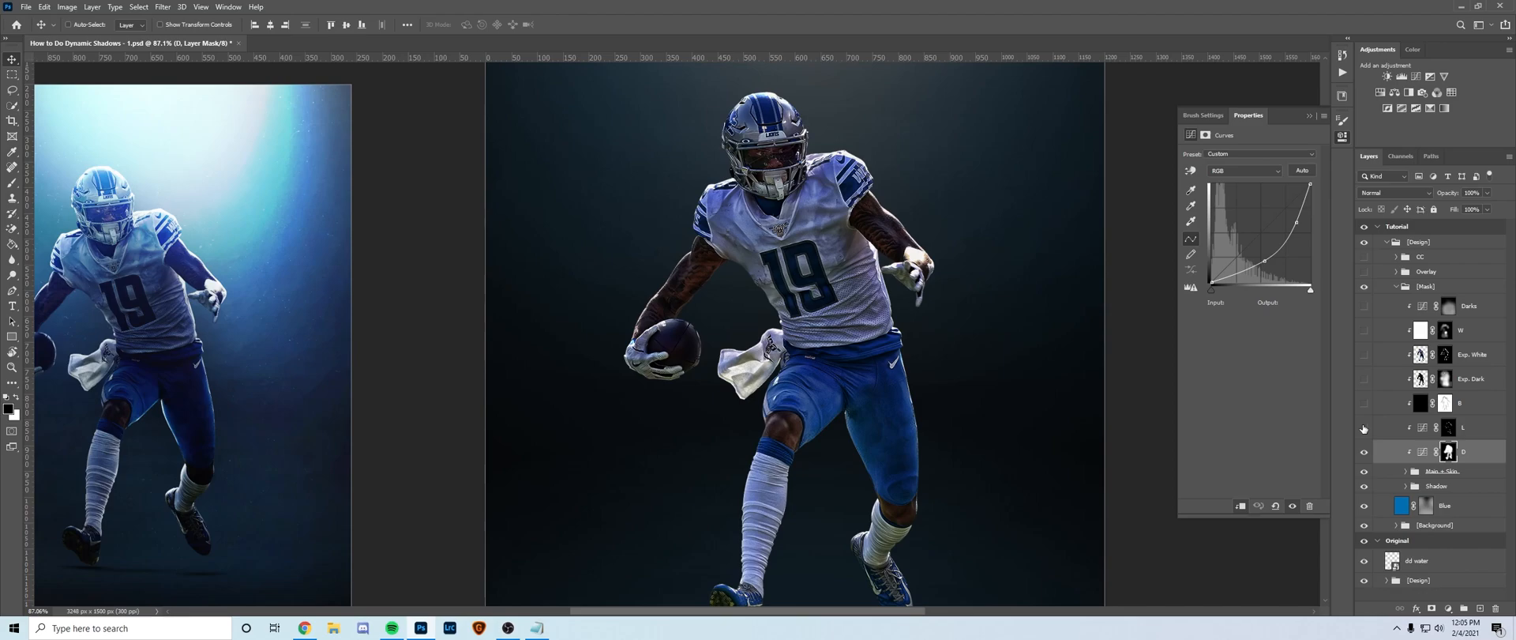
Step: Enable the L Curves lightening layer and view its lifted curve
left_click(1440, 426)
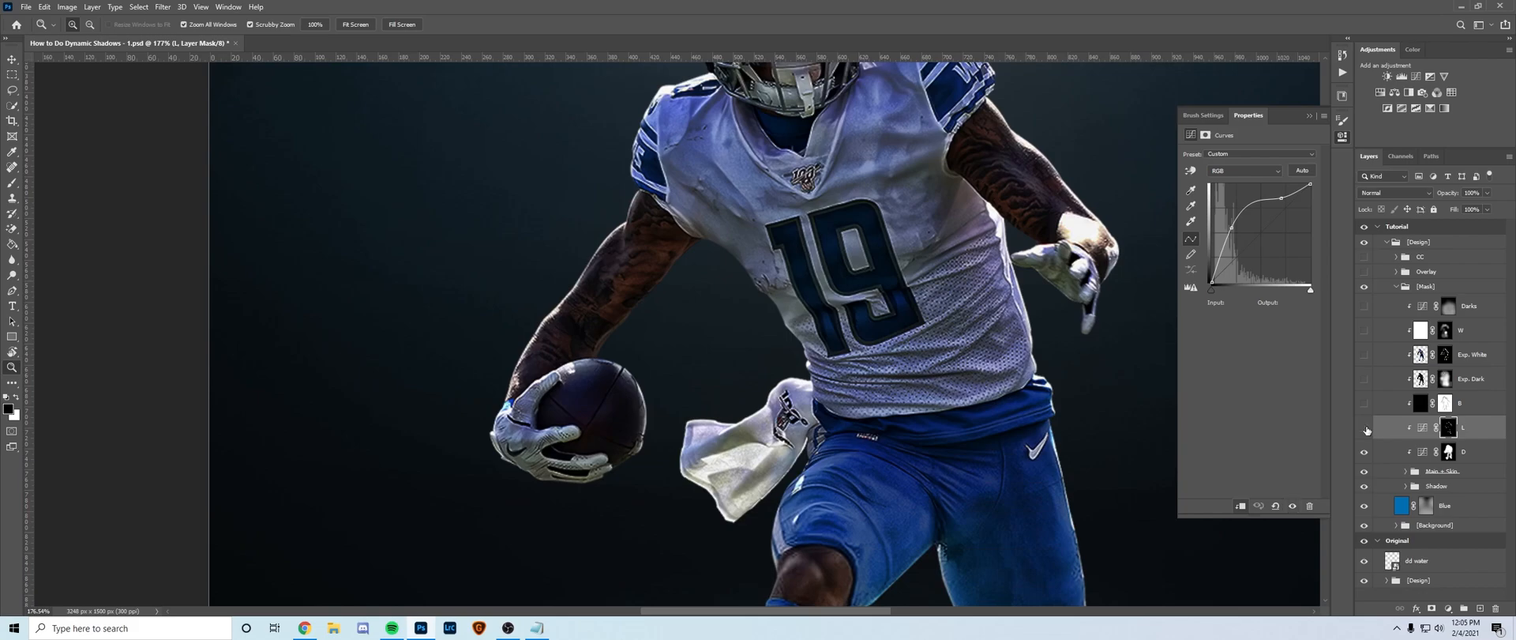
scroll("down", 3)
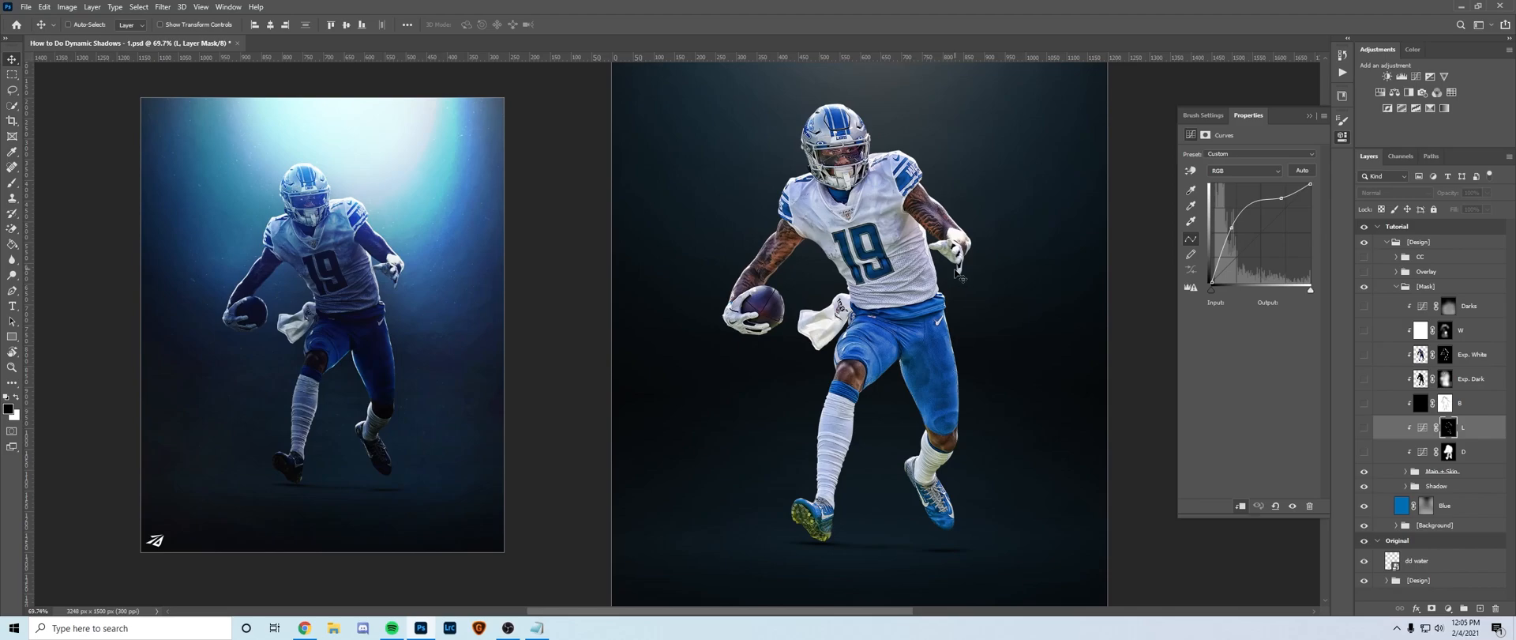
mouse_move(1339, 406)
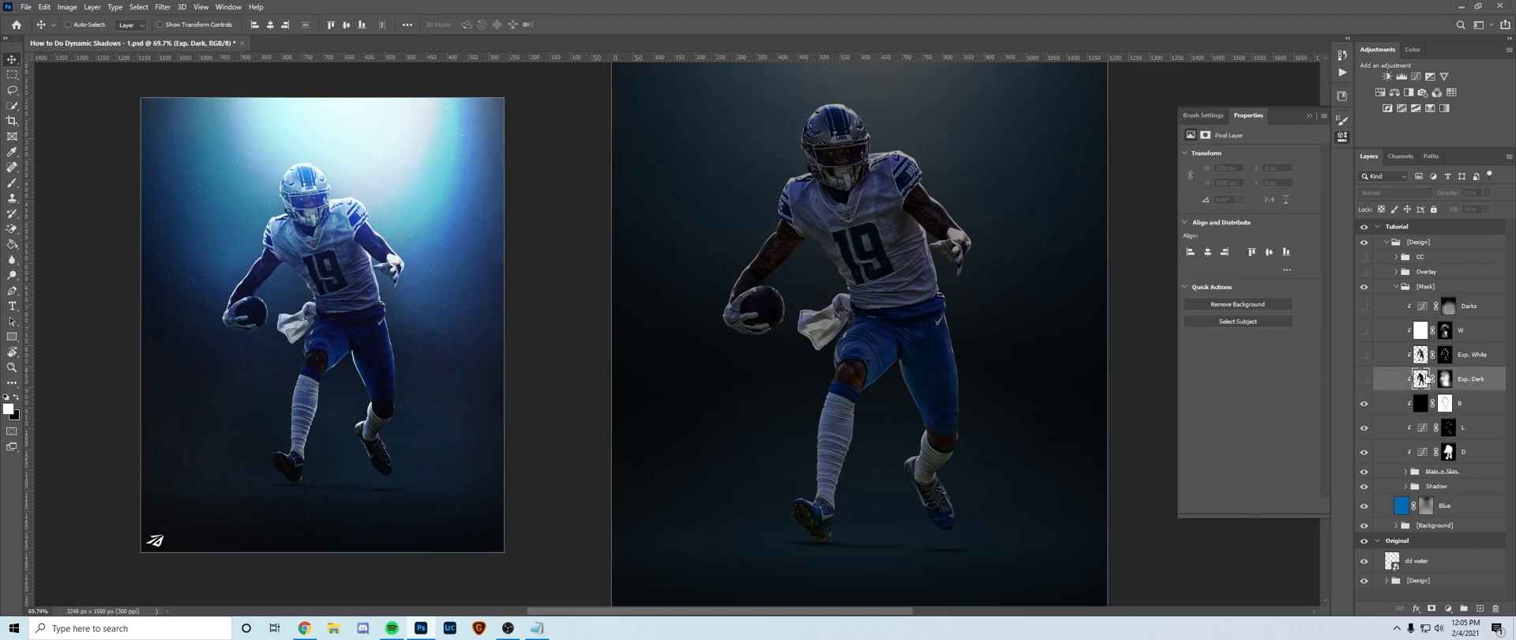
Step: Duplicate the player layer and bring it into the Camera Raw Filter
left_click(1459, 403)
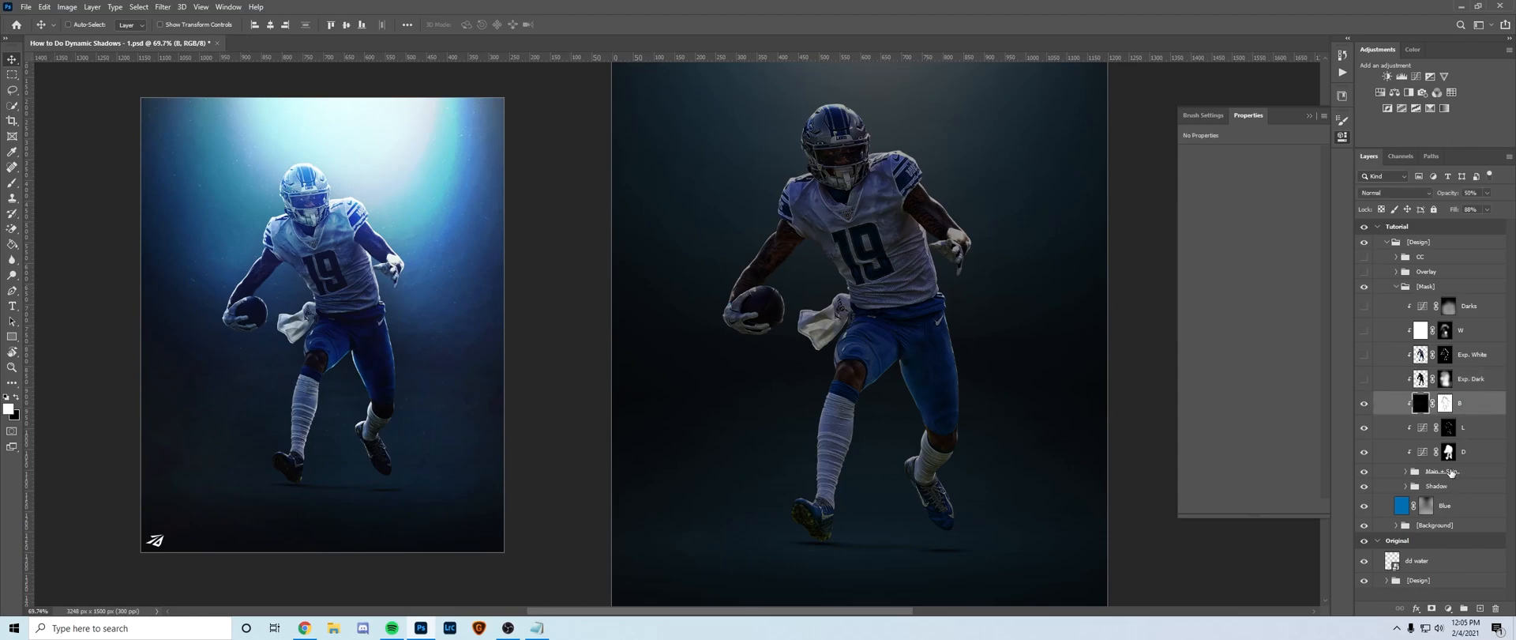
left_click(1422, 403)
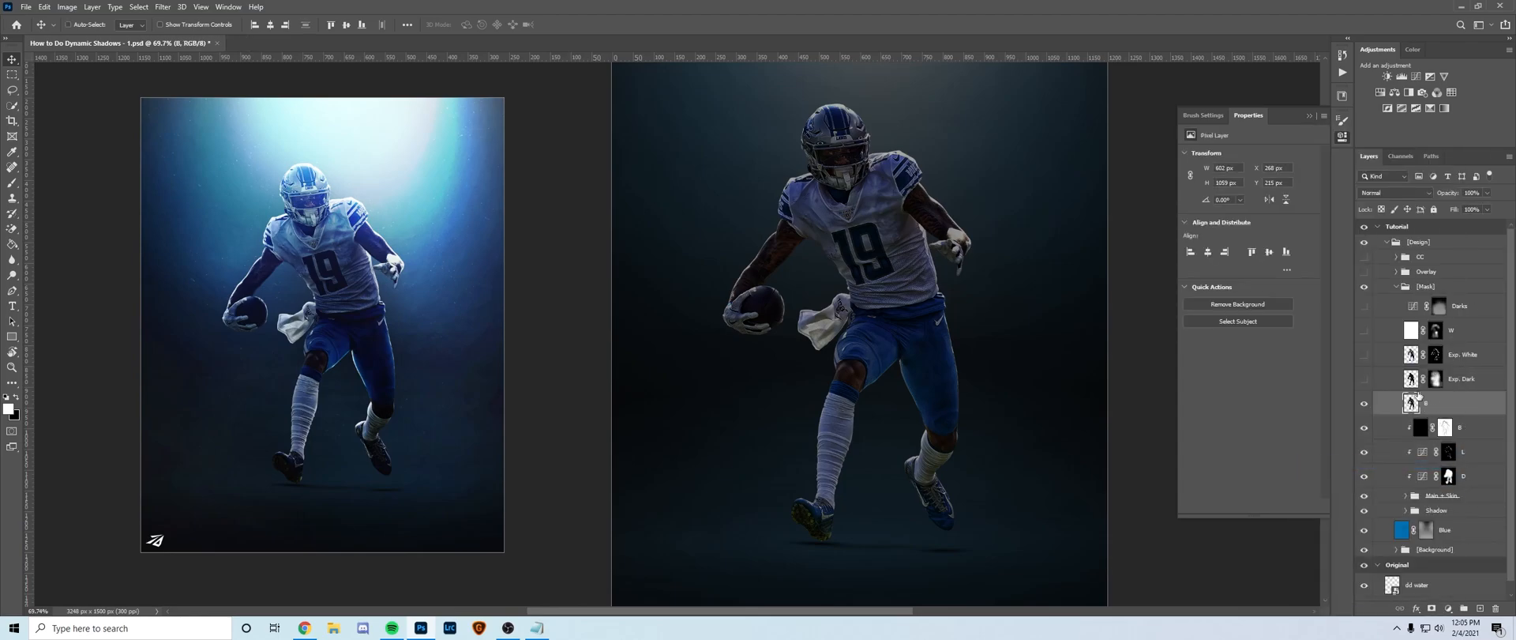
left_click(161, 7)
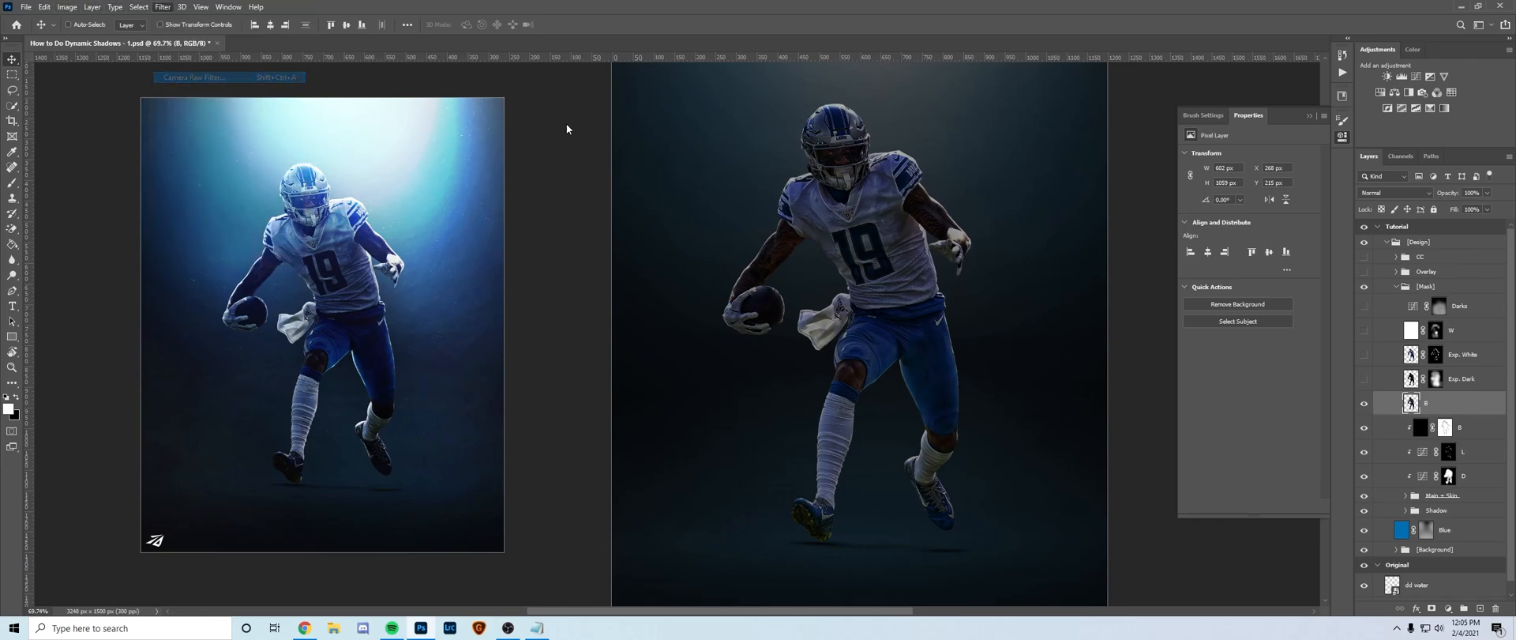
left_click(192, 78)
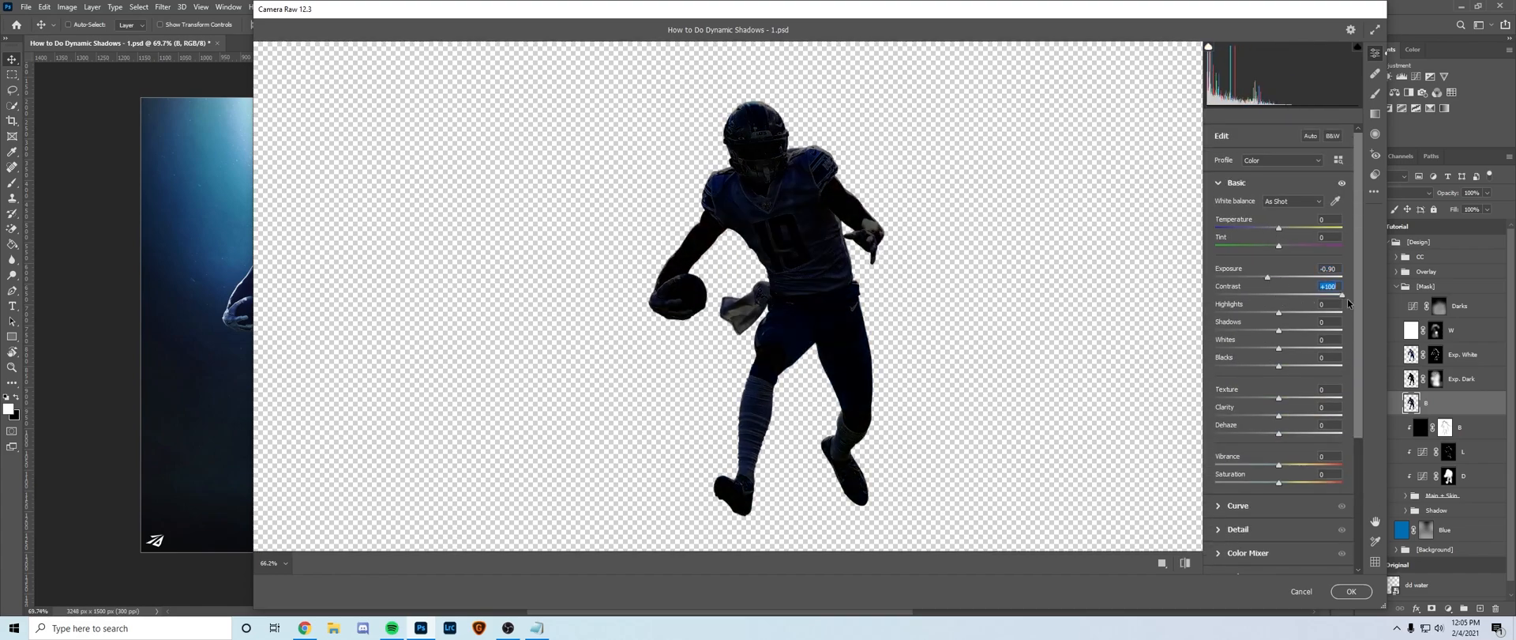
Step: Set Exposure -0.90 with stronger contrast and adjusted highlights, then apply Camera Raw
left_click_drag(1342, 295, 1285, 296)
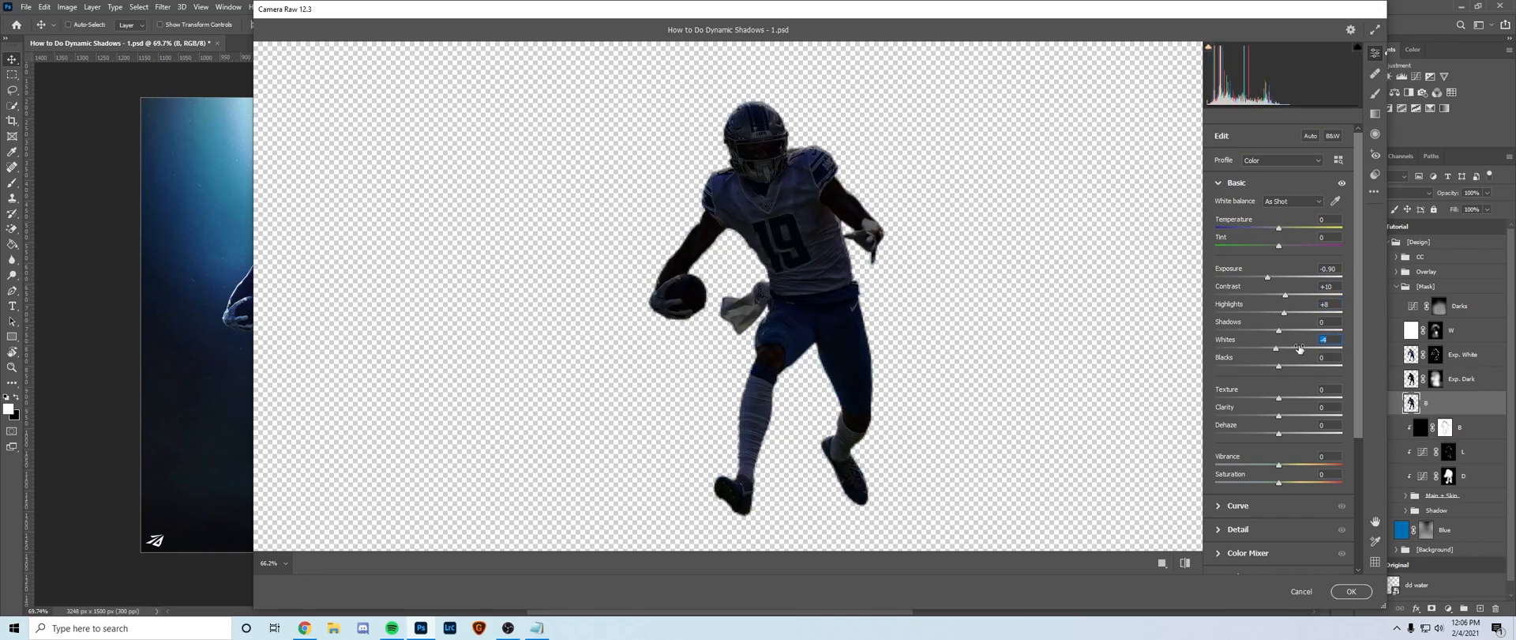
left_click_drag(1278, 331, 1295, 330)
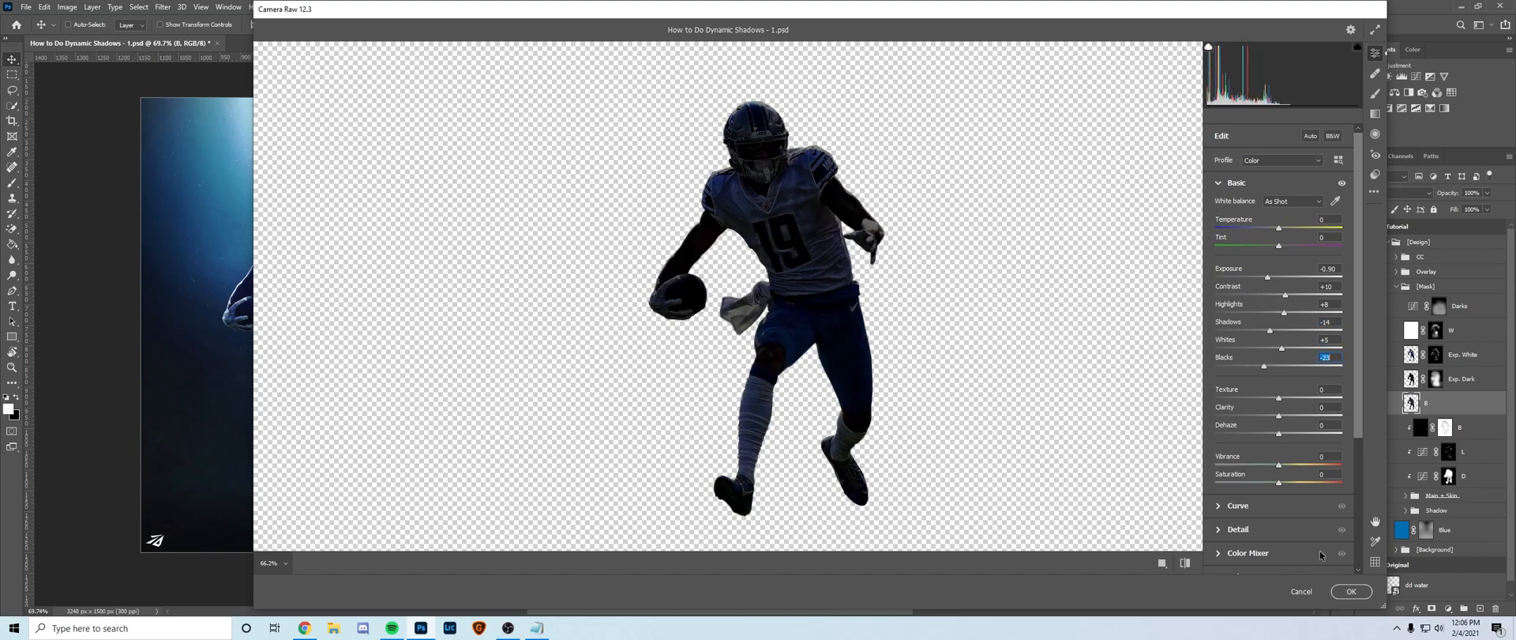
left_click(1351, 591)
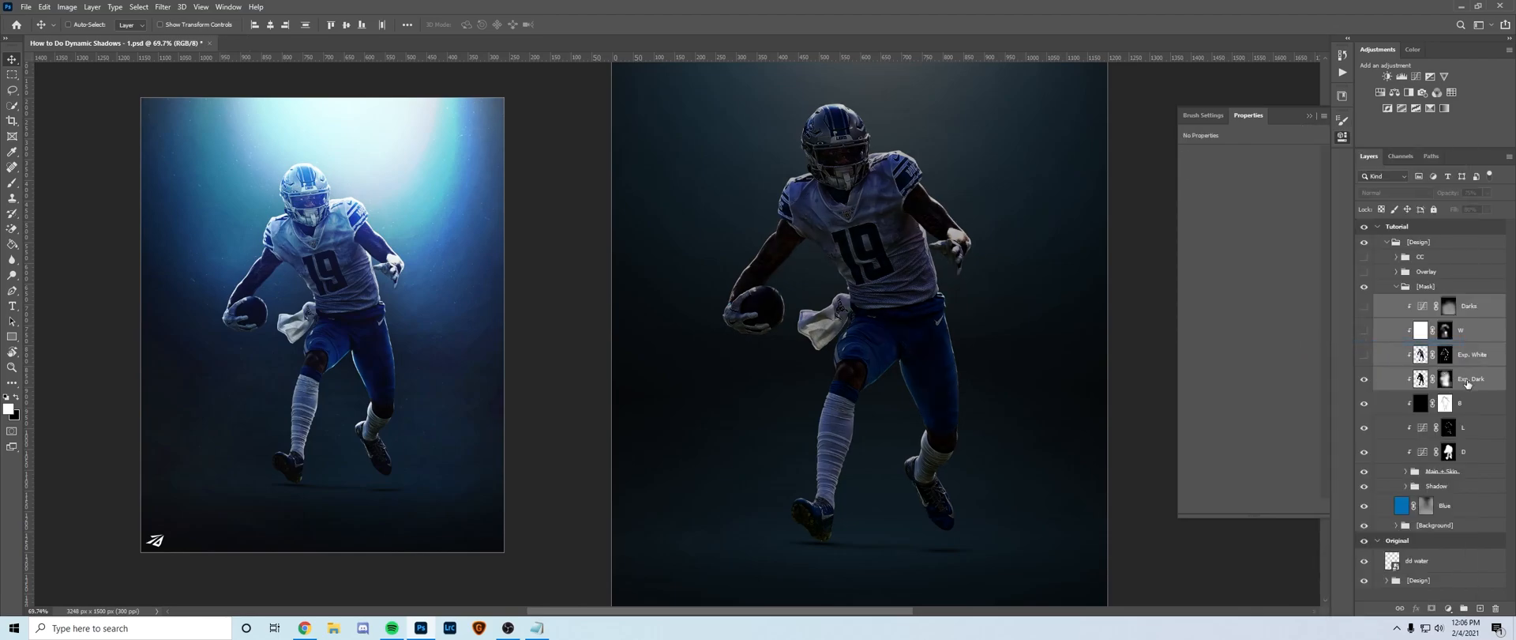
Step: Compare the Exp. Dark and Exp. White layers and make Exp. White visible for rim highlights
left_click(1471, 377)
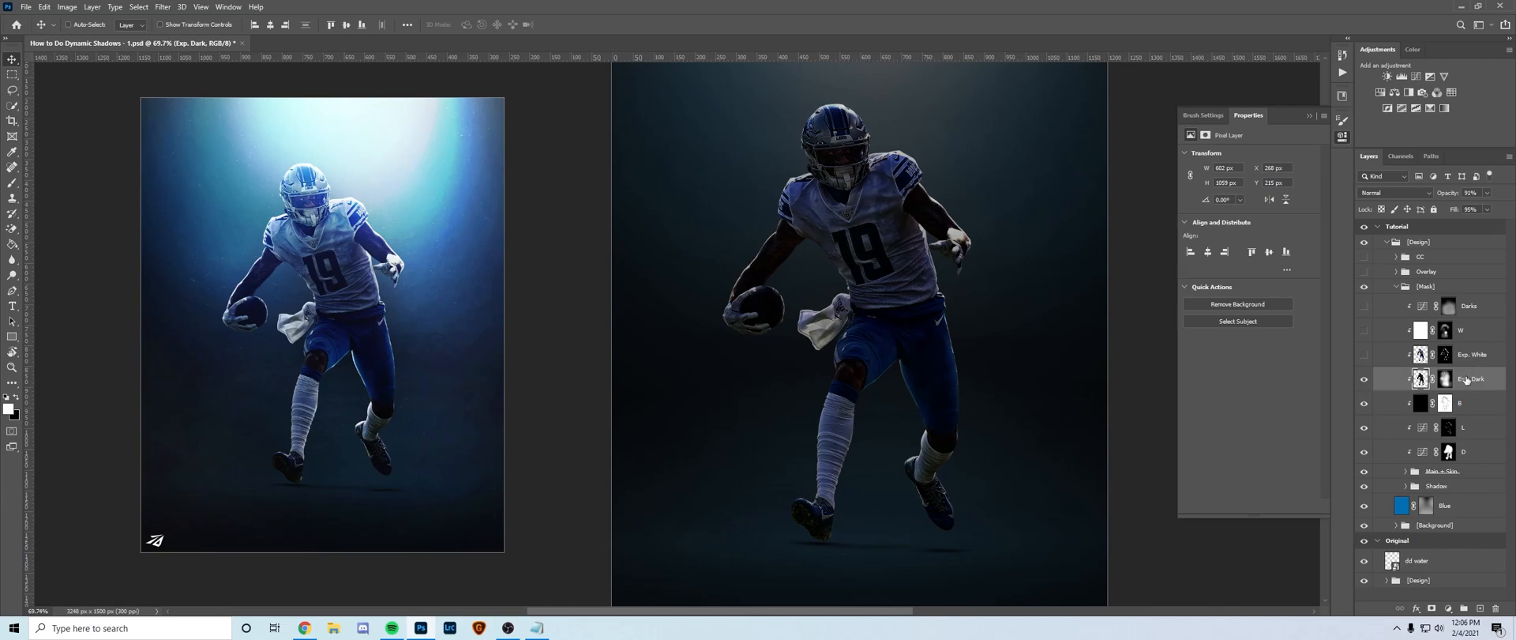
left_click(1470, 355)
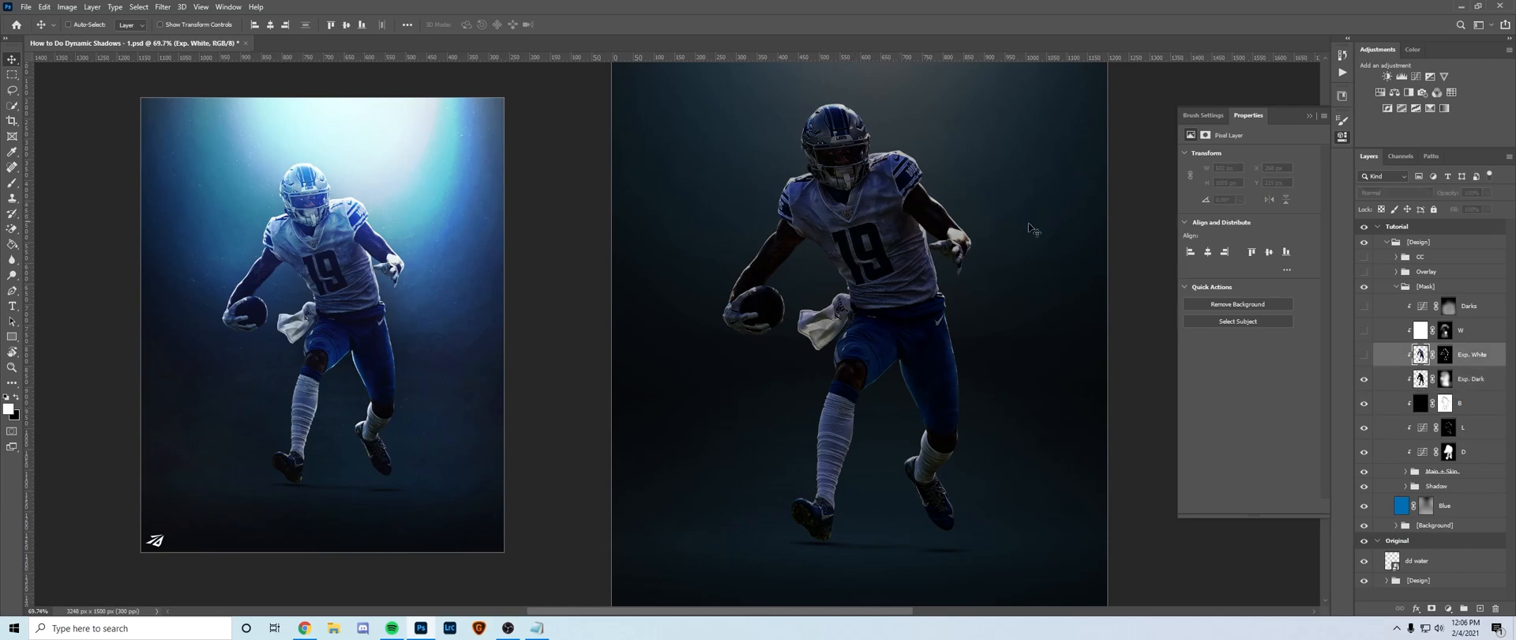
left_click(1471, 377)
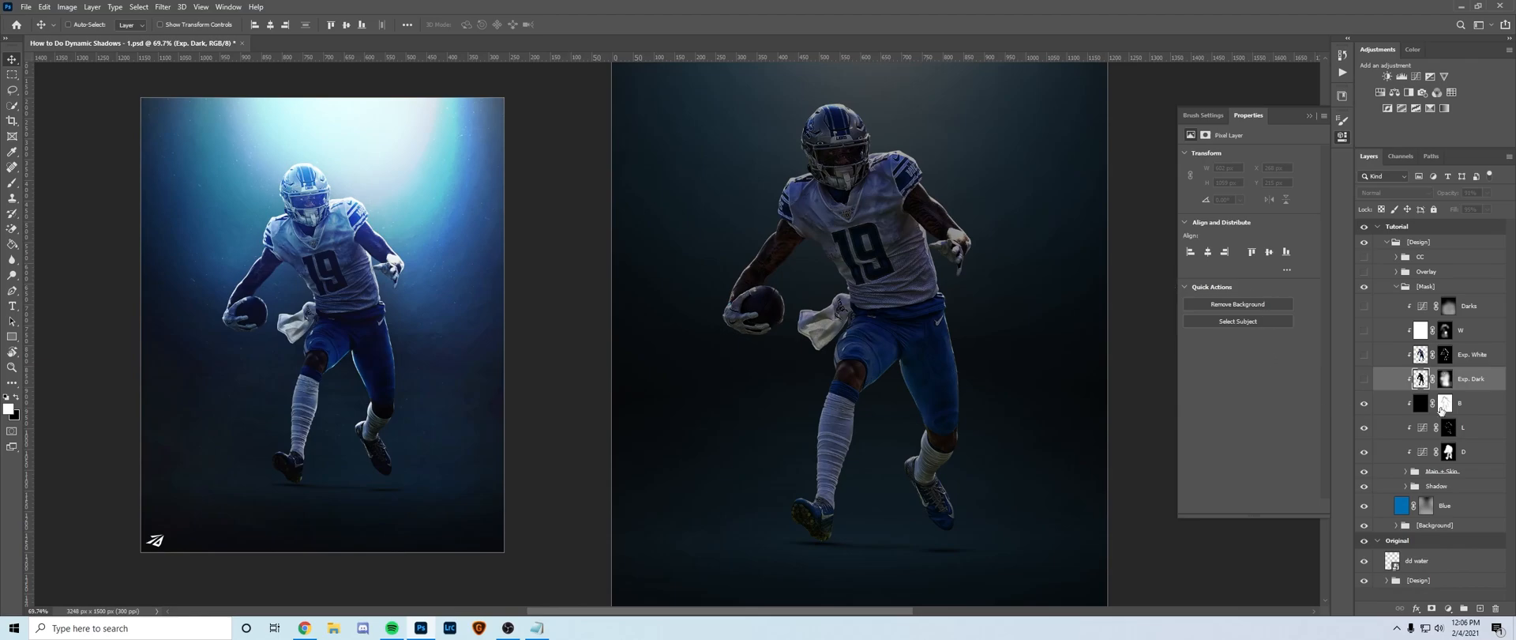
left_click(1440, 402)
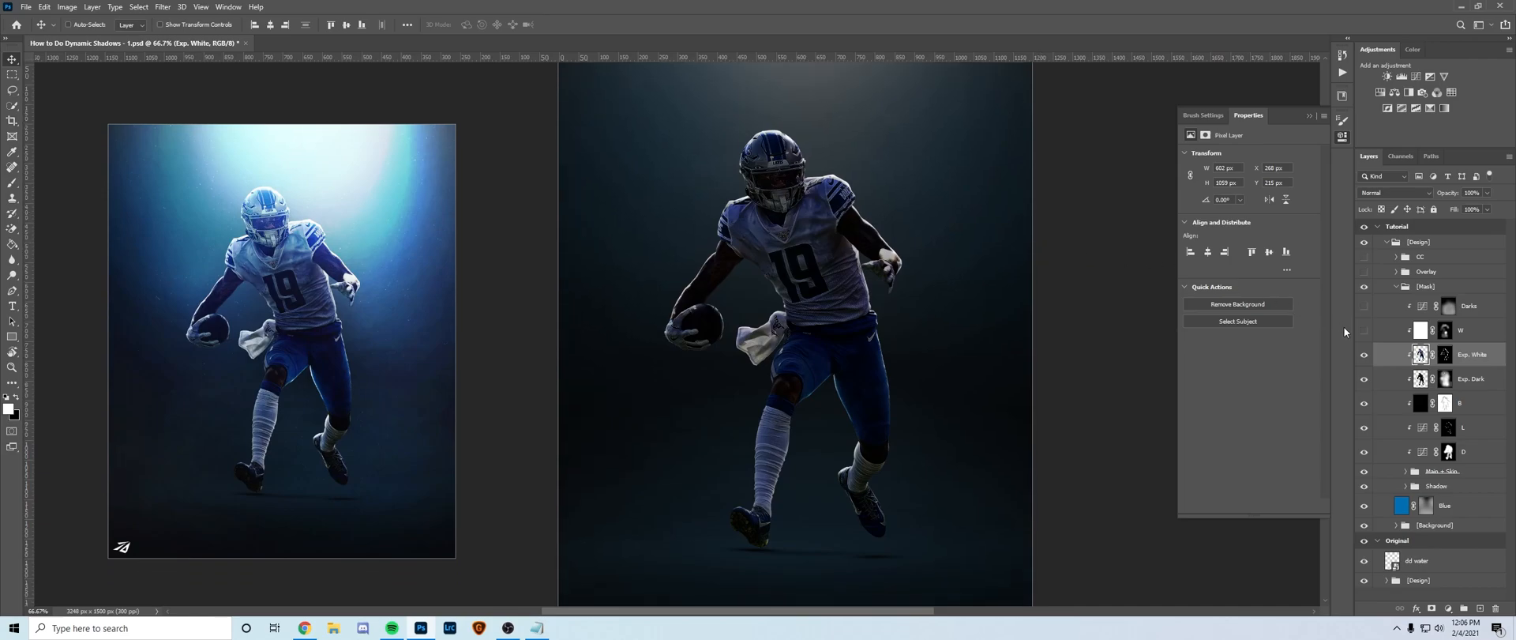
mouse_move(1365, 337)
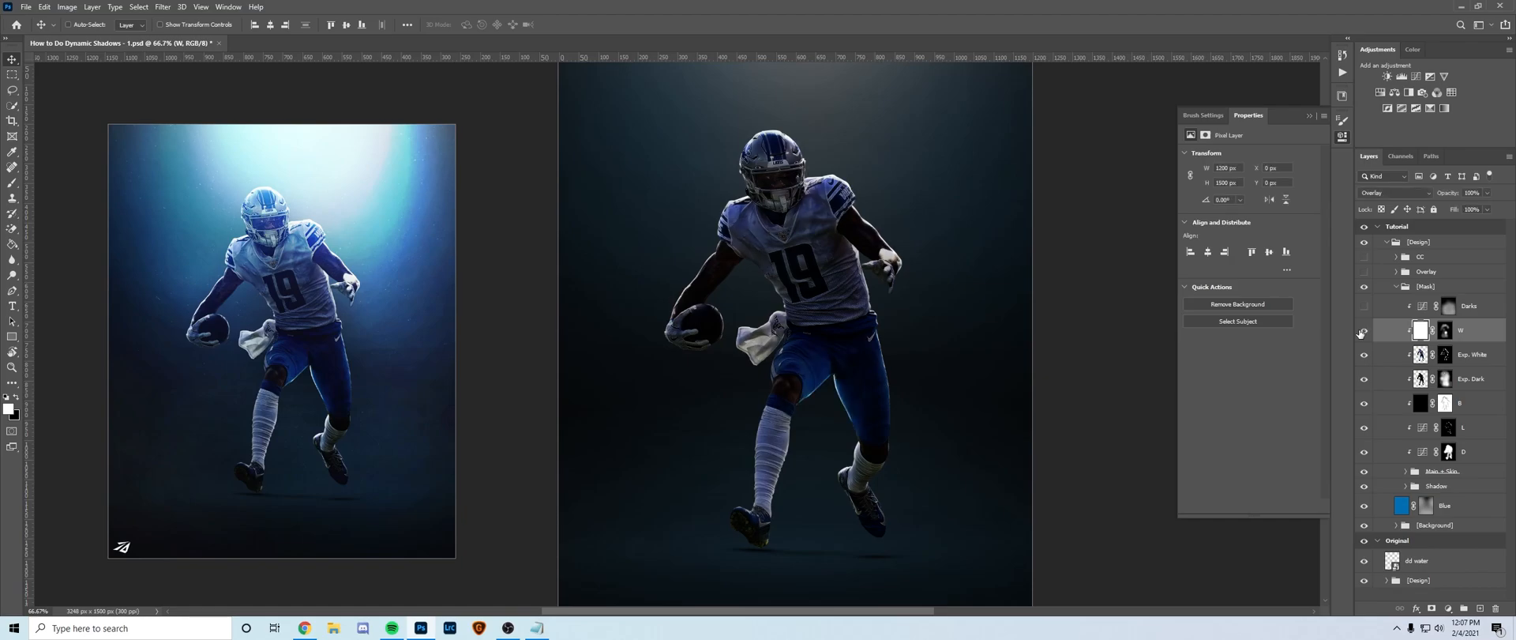
mouse_move(261, 228)
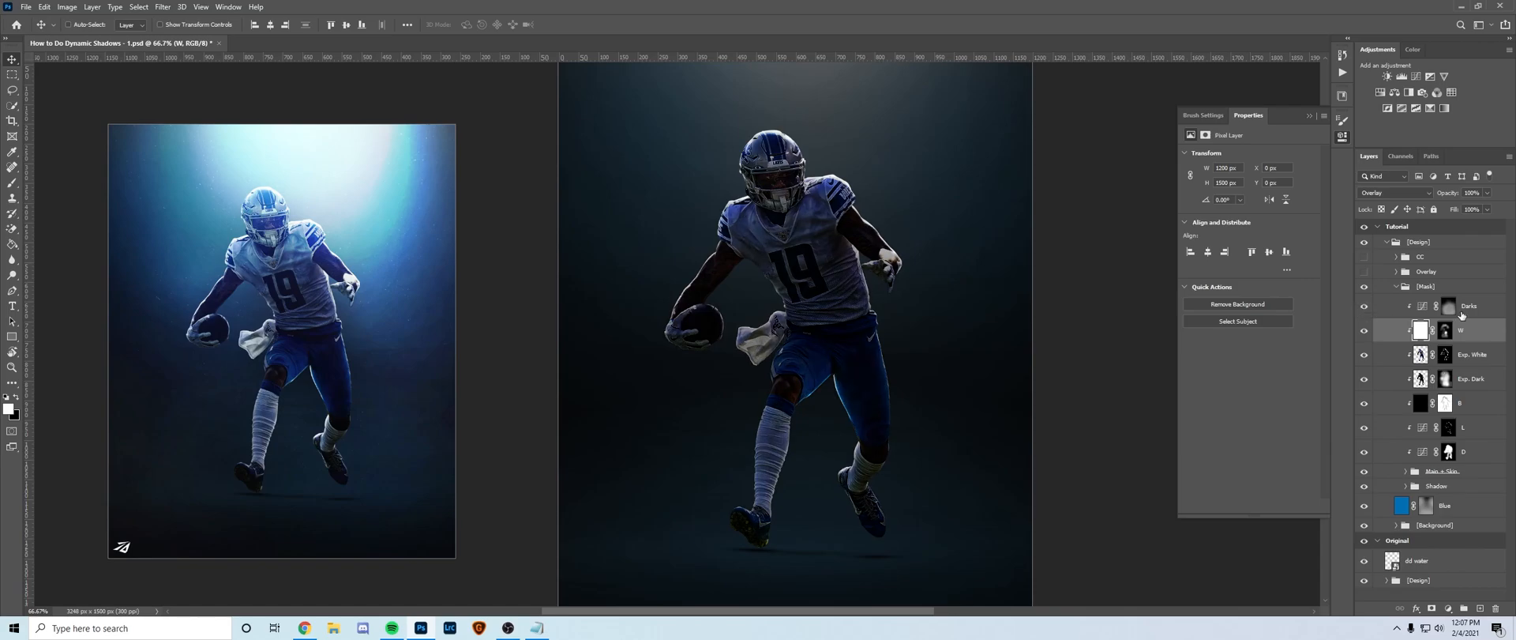
Step: Make the Darks layer visible over the player
left_click(1449, 305)
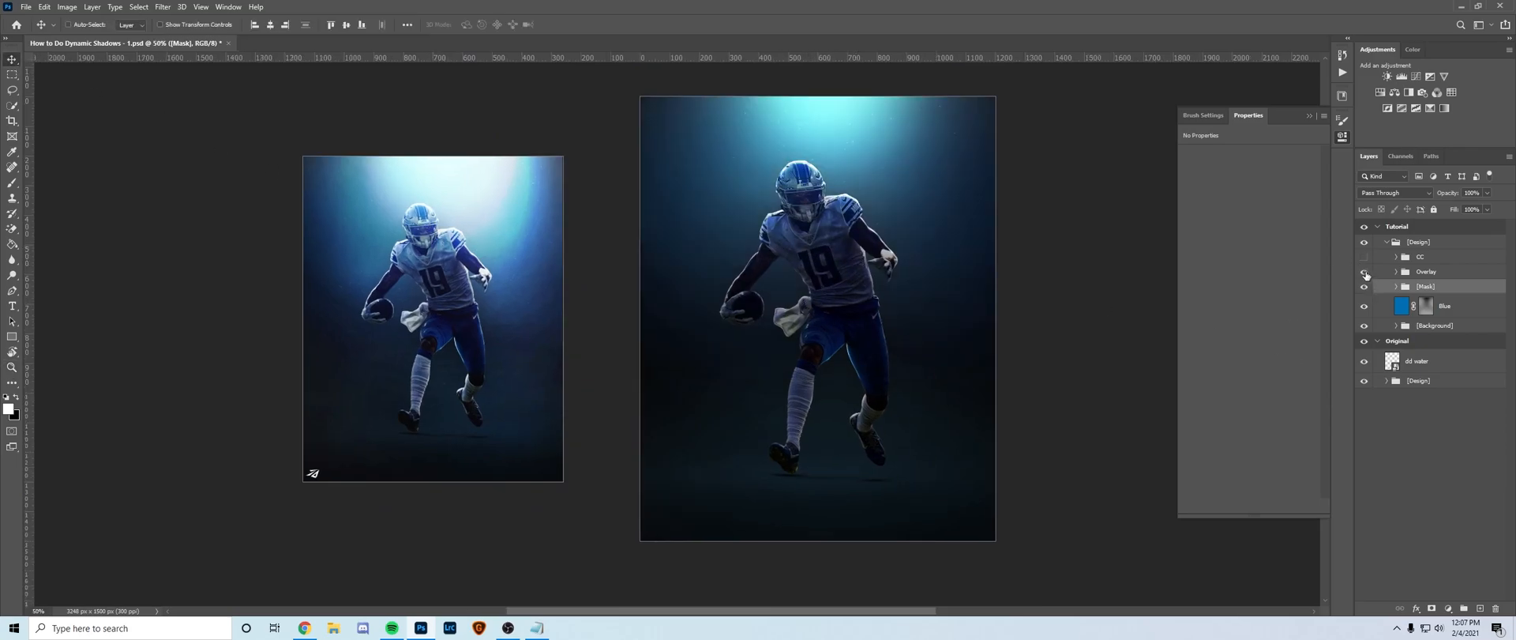
Step: Expand the Overlay group and enable the dust Particles layer
left_click(1387, 271)
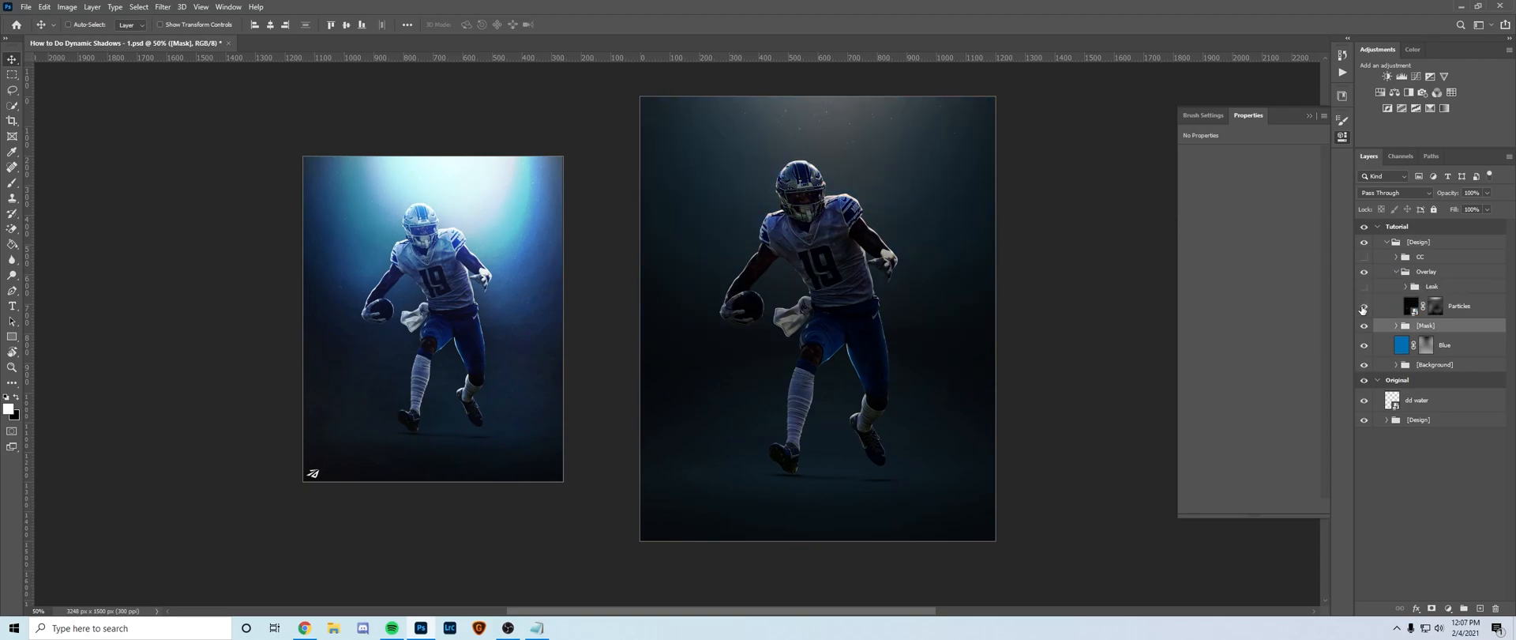
left_click(1460, 306)
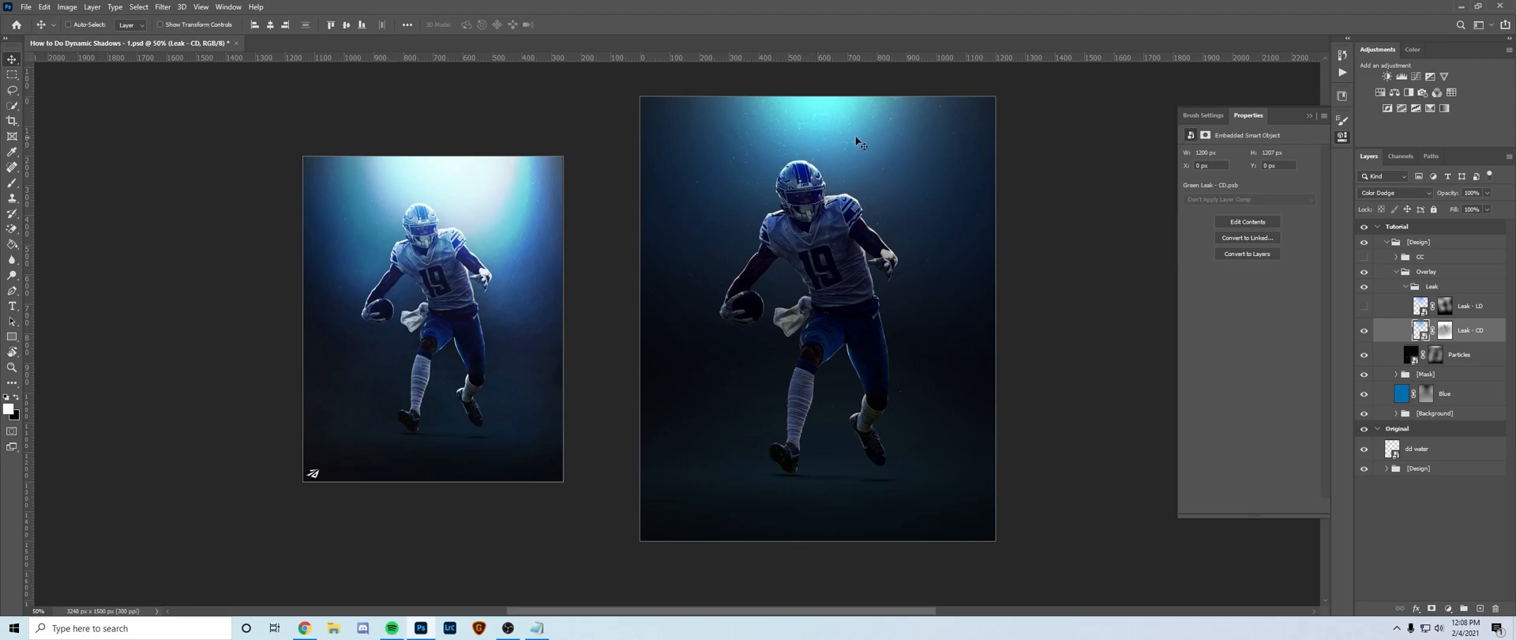
mouse_move(860, 214)
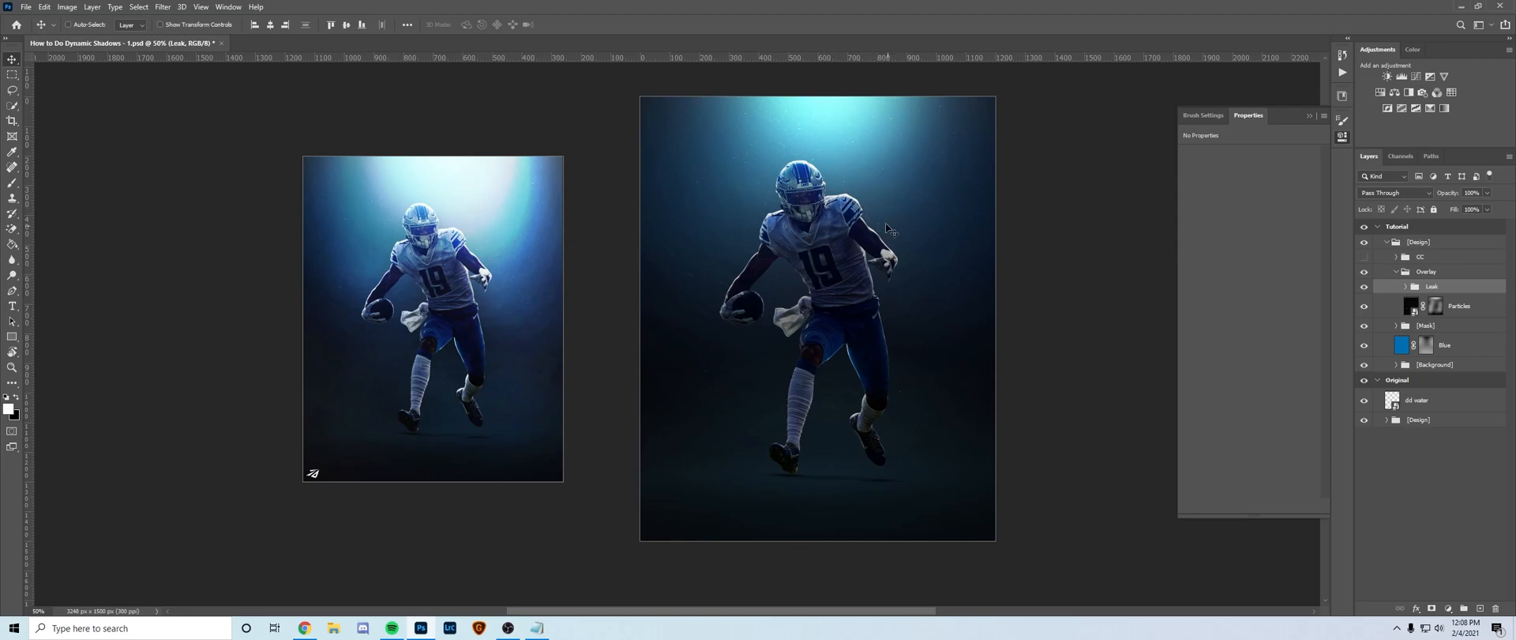
Step: Collapse Overlay, expand the CC group, and bring up layer options to merge the composite
left_click(1397, 272)
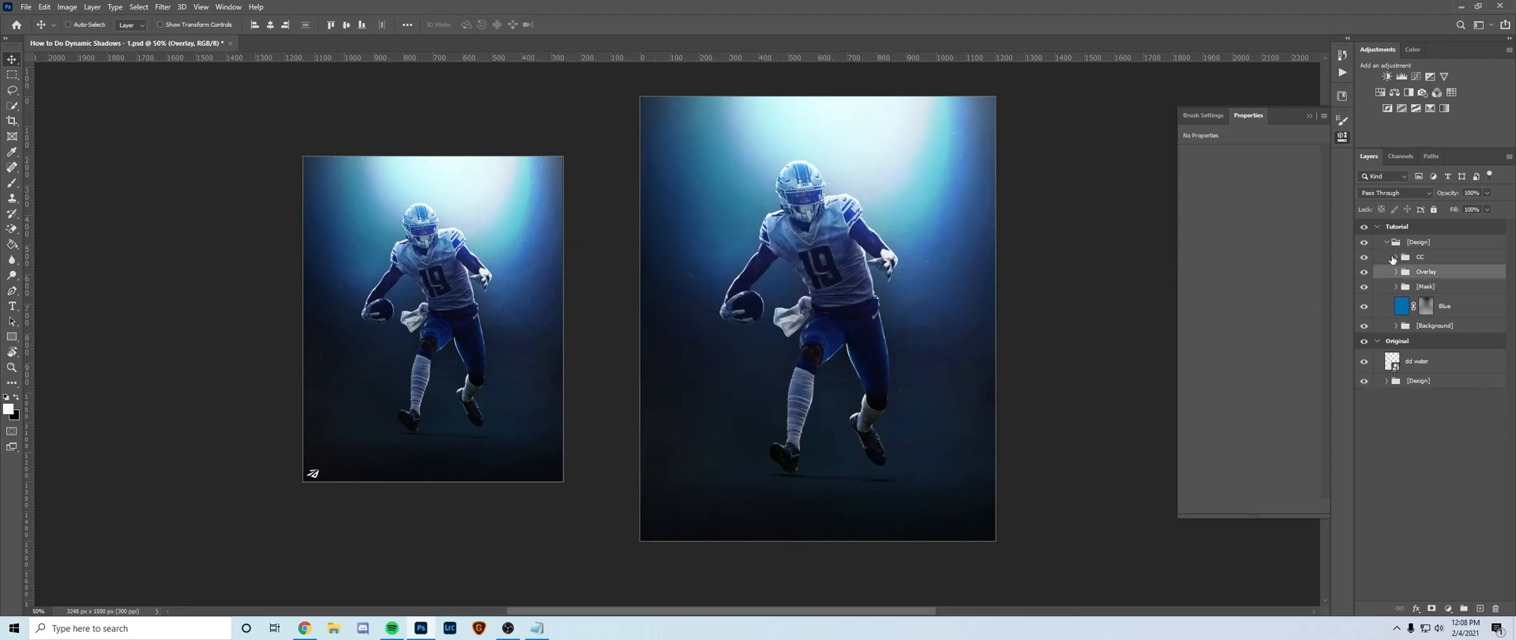
left_click(1388, 256)
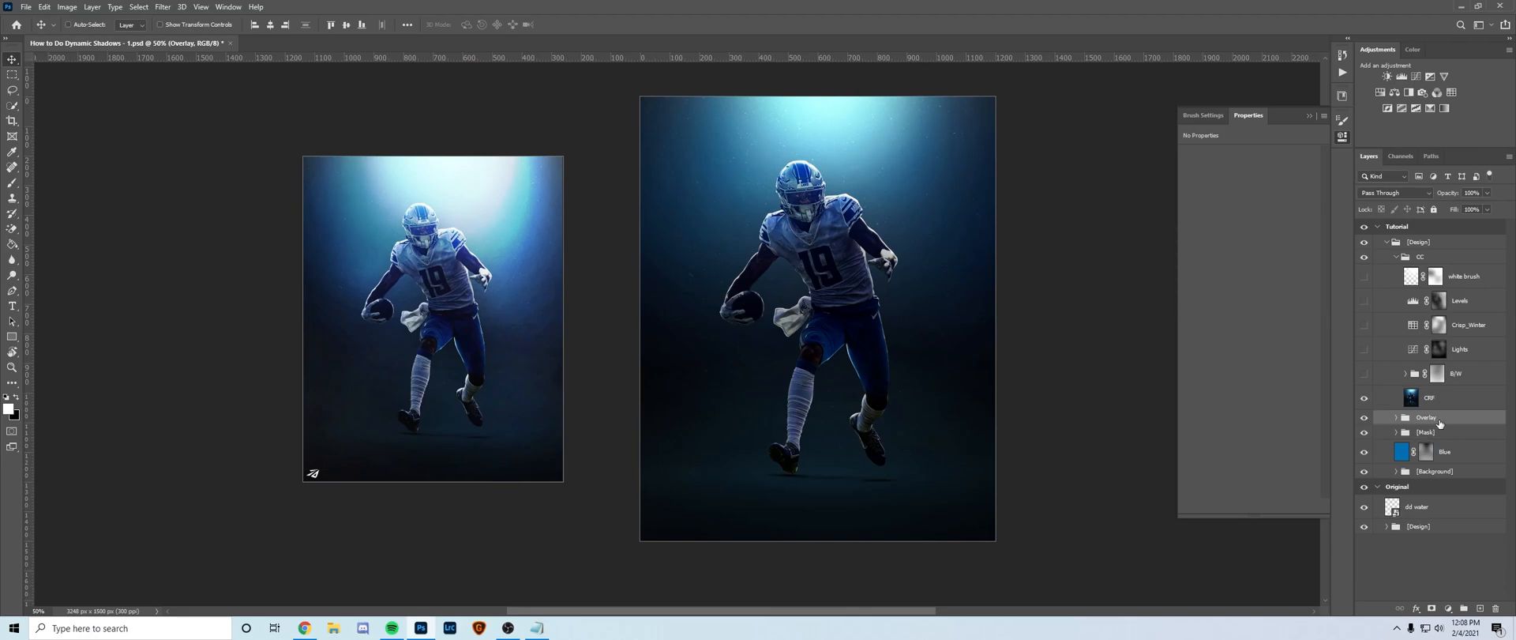
right_click(1427, 417)
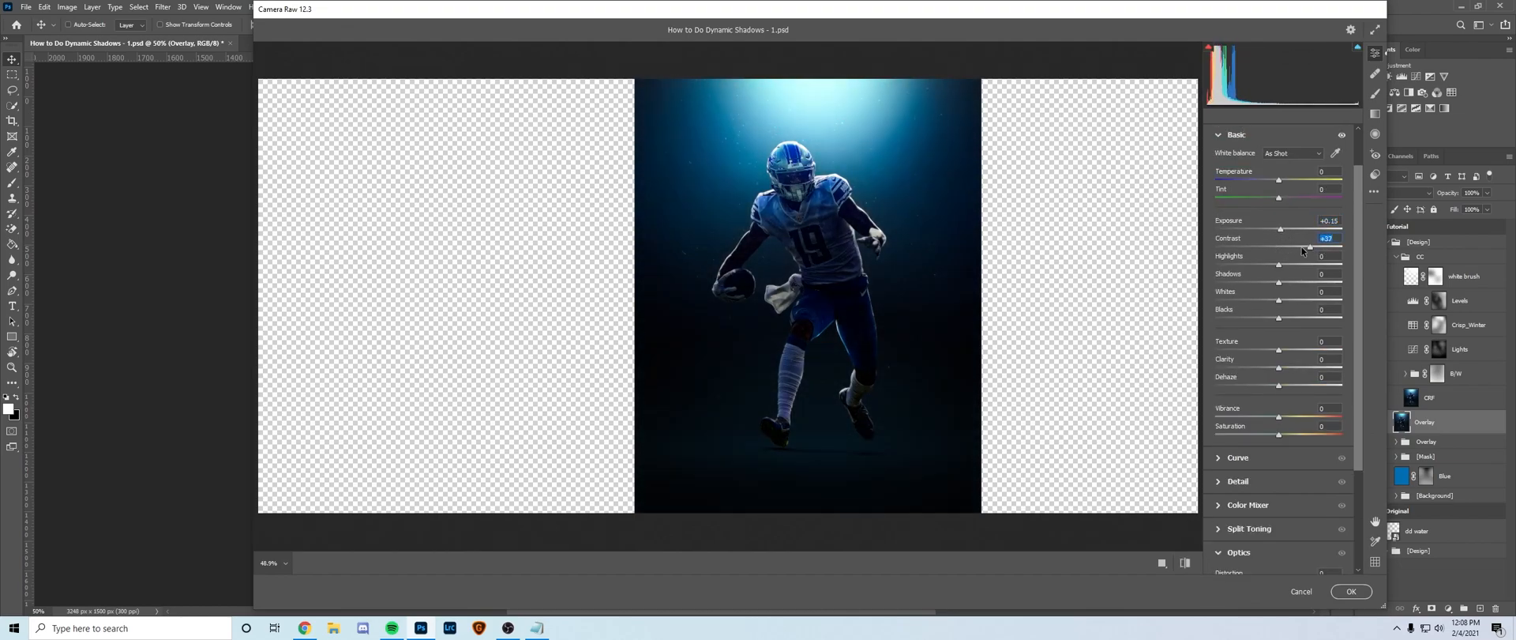
Step: Raise contrast slightly and brighten the whites in Camera Raw, then commit the grade
left_click_drag(1311, 239, 1278, 238)
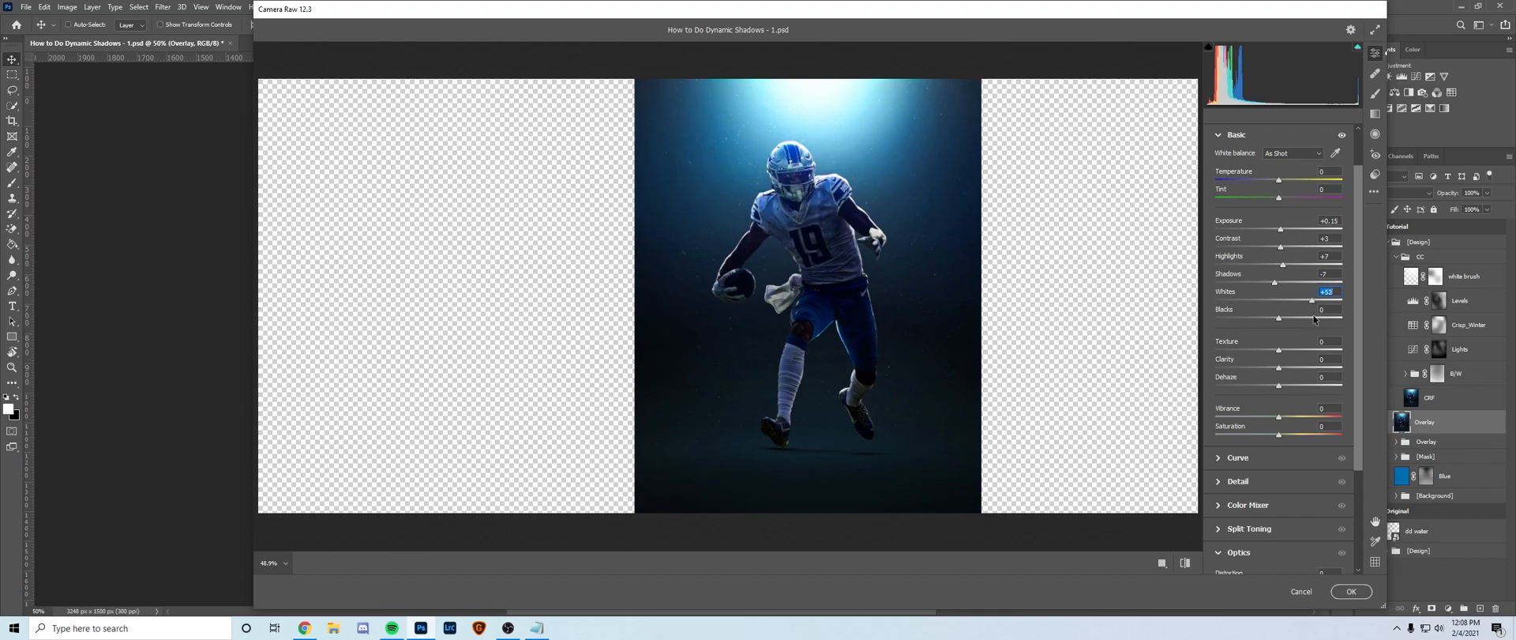
left_click_drag(1311, 317, 1264, 318)
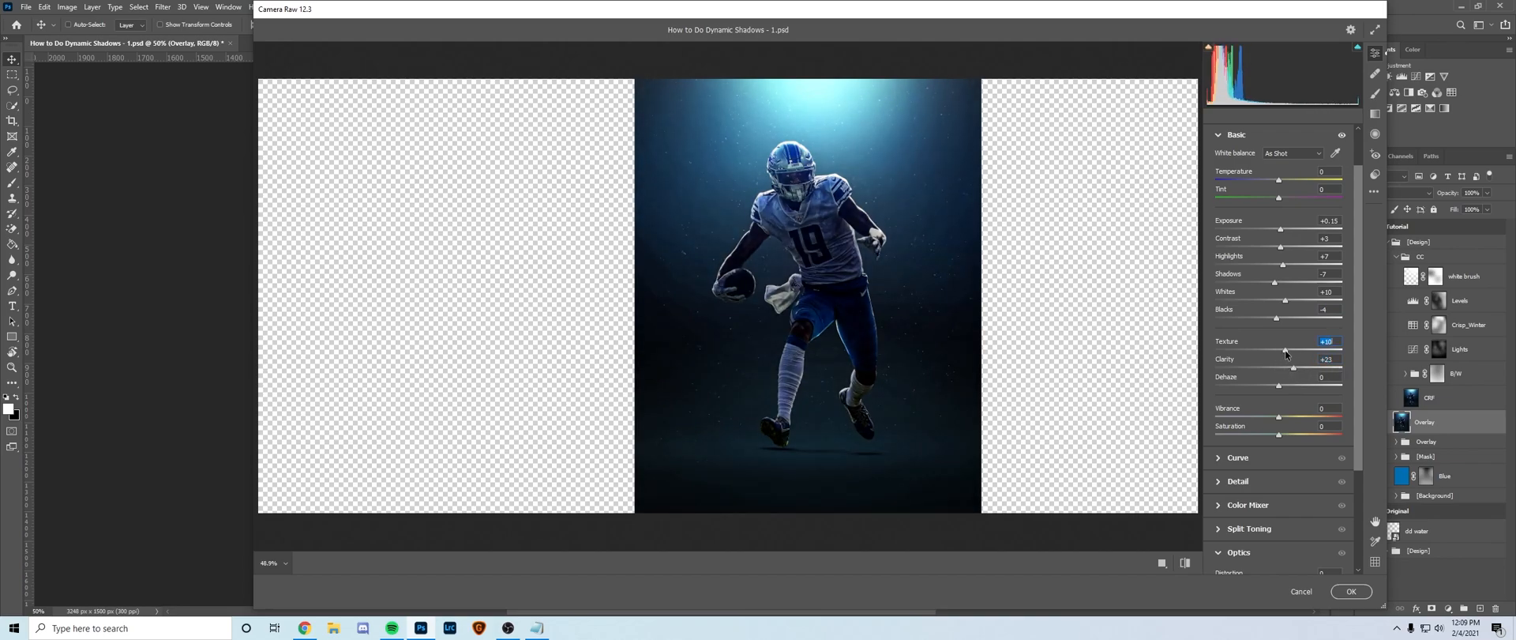
left_click(1351, 591)
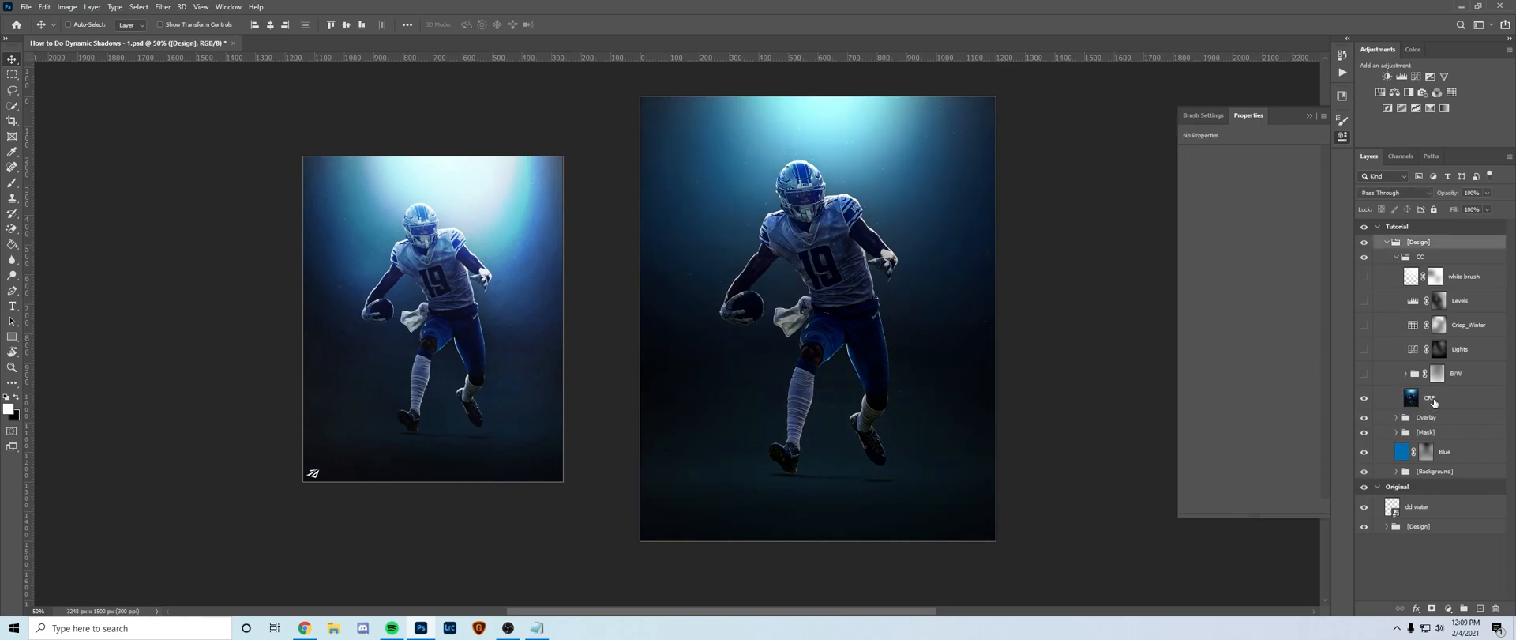
Step: Duplicate the graded CRF layer and reopen Camera Raw on the copy
left_click(1430, 396)
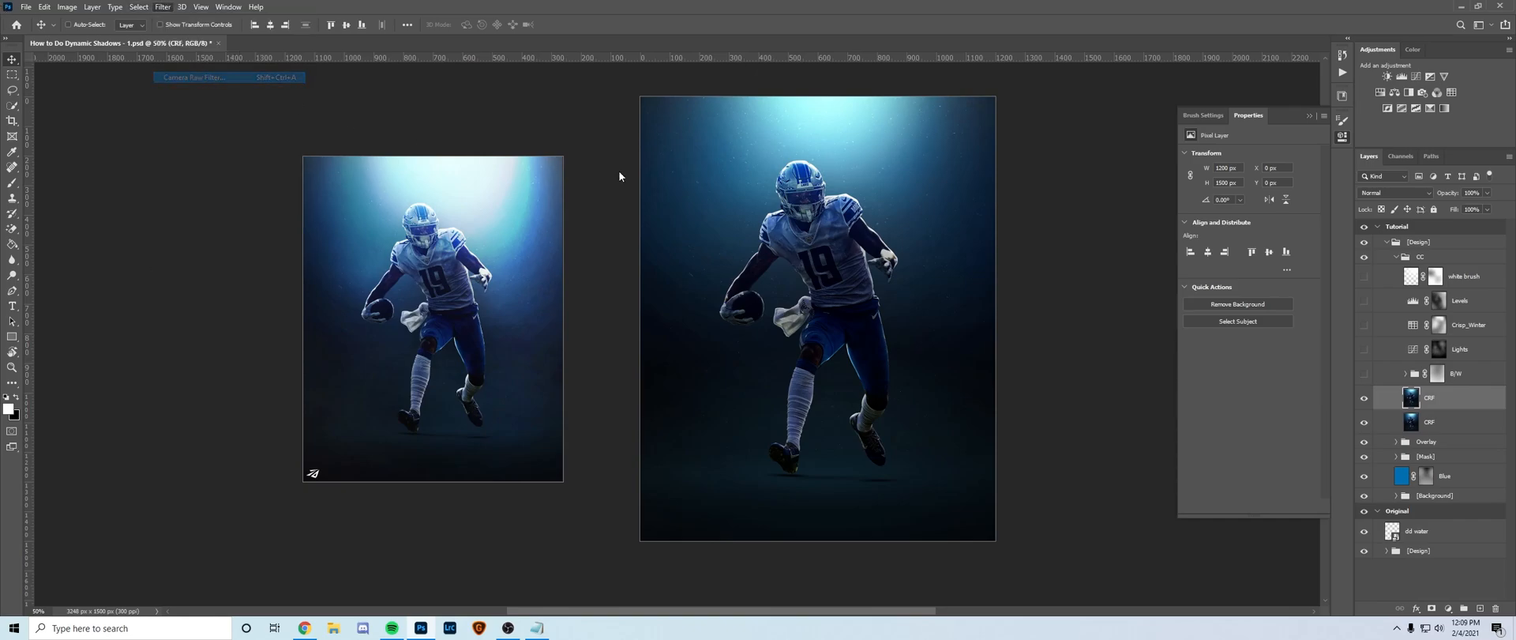
left_click(192, 78)
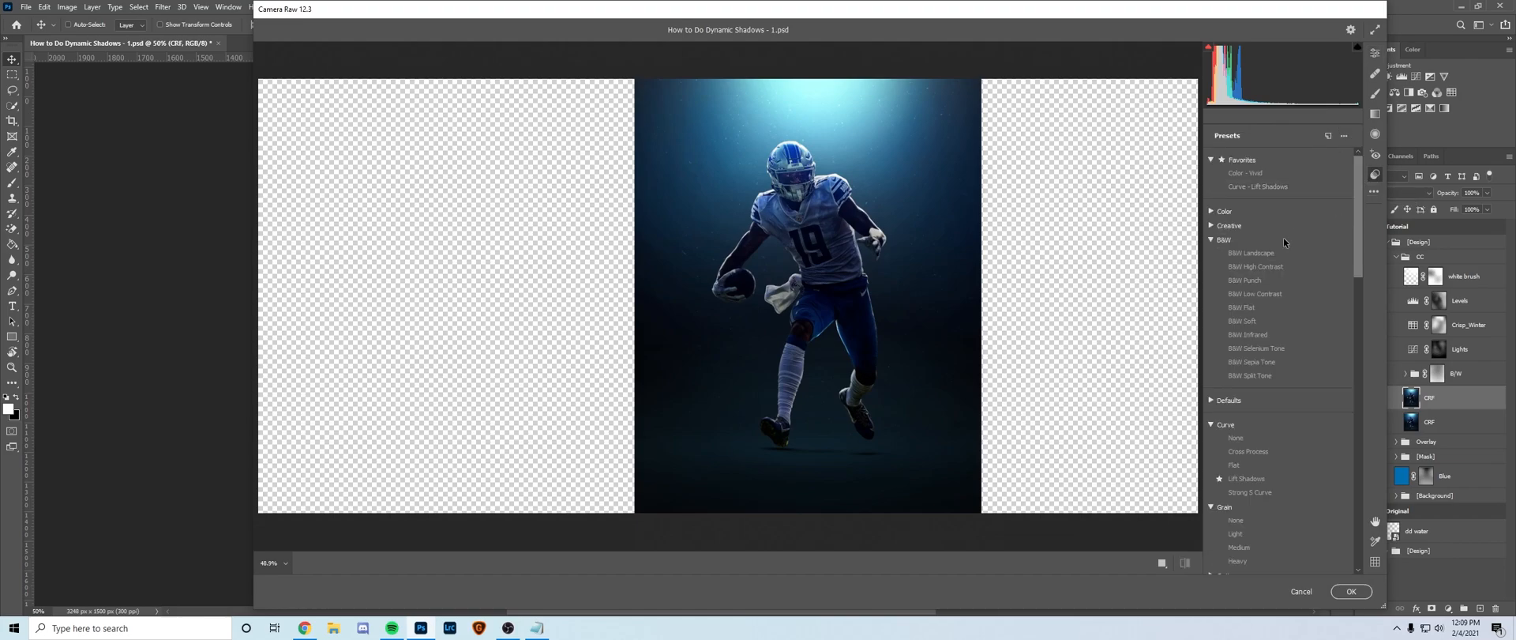
Step: Preview Split Tone, Infrared and Soft looks, then commit the B&W High Contrast preset
left_click(1250, 375)
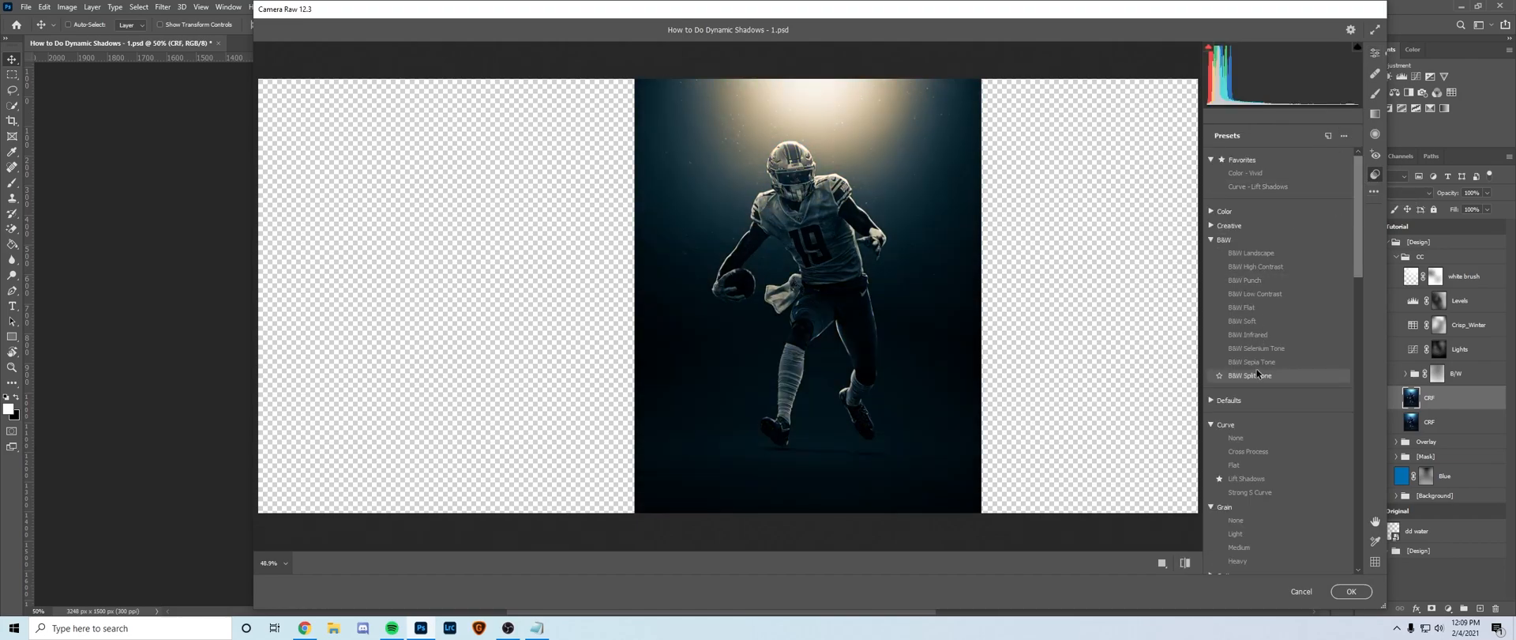
left_click(1247, 334)
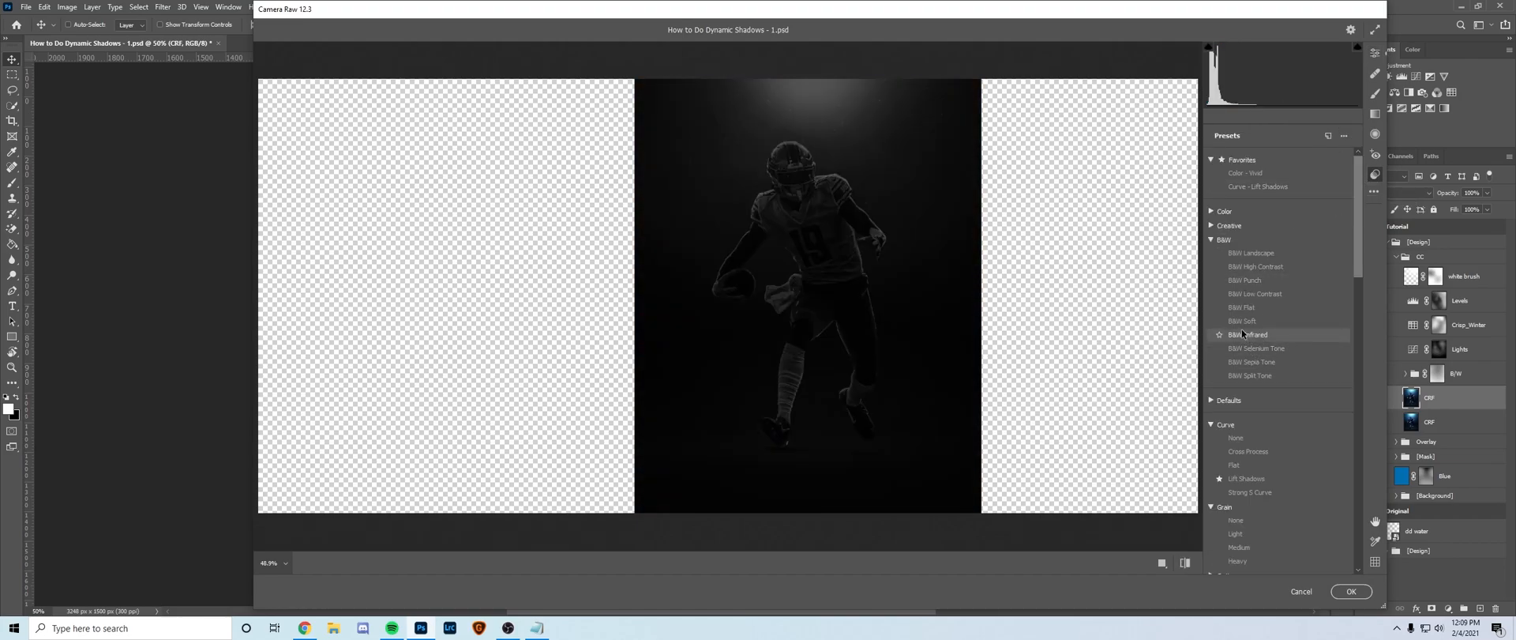
left_click(1246, 319)
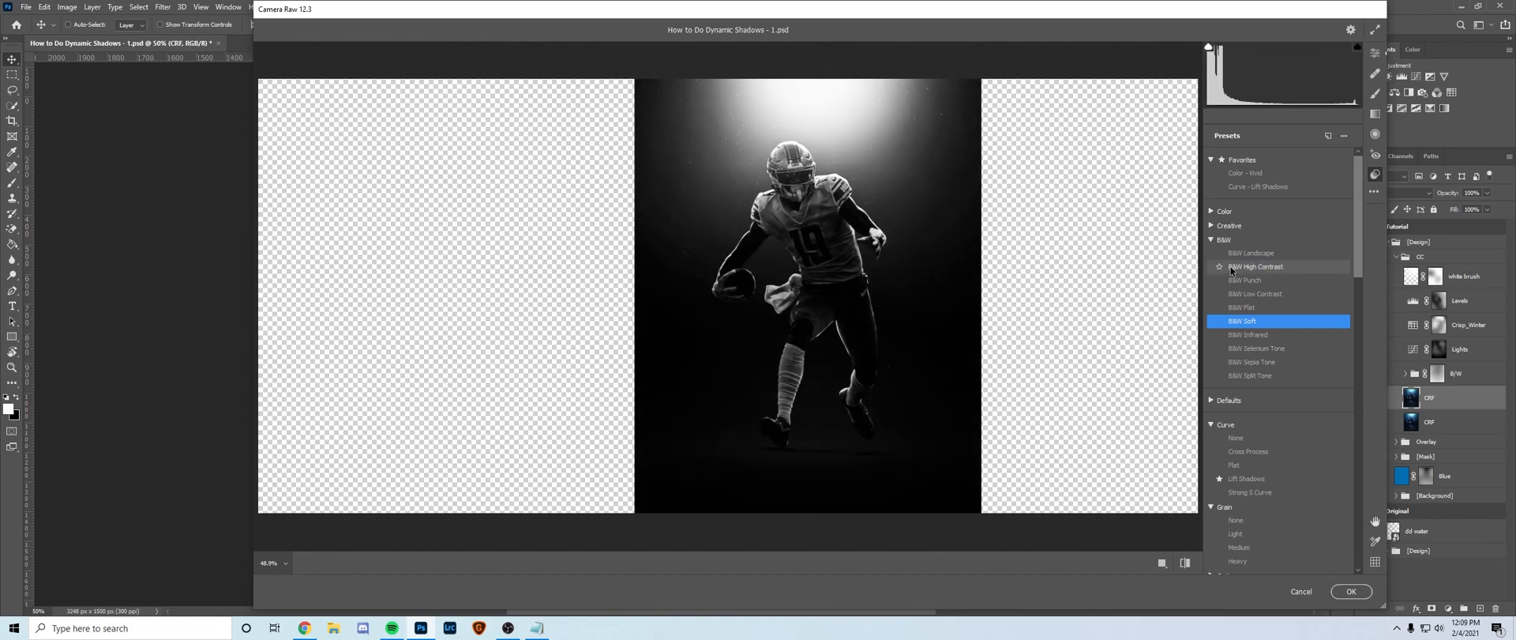
left_click(1256, 265)
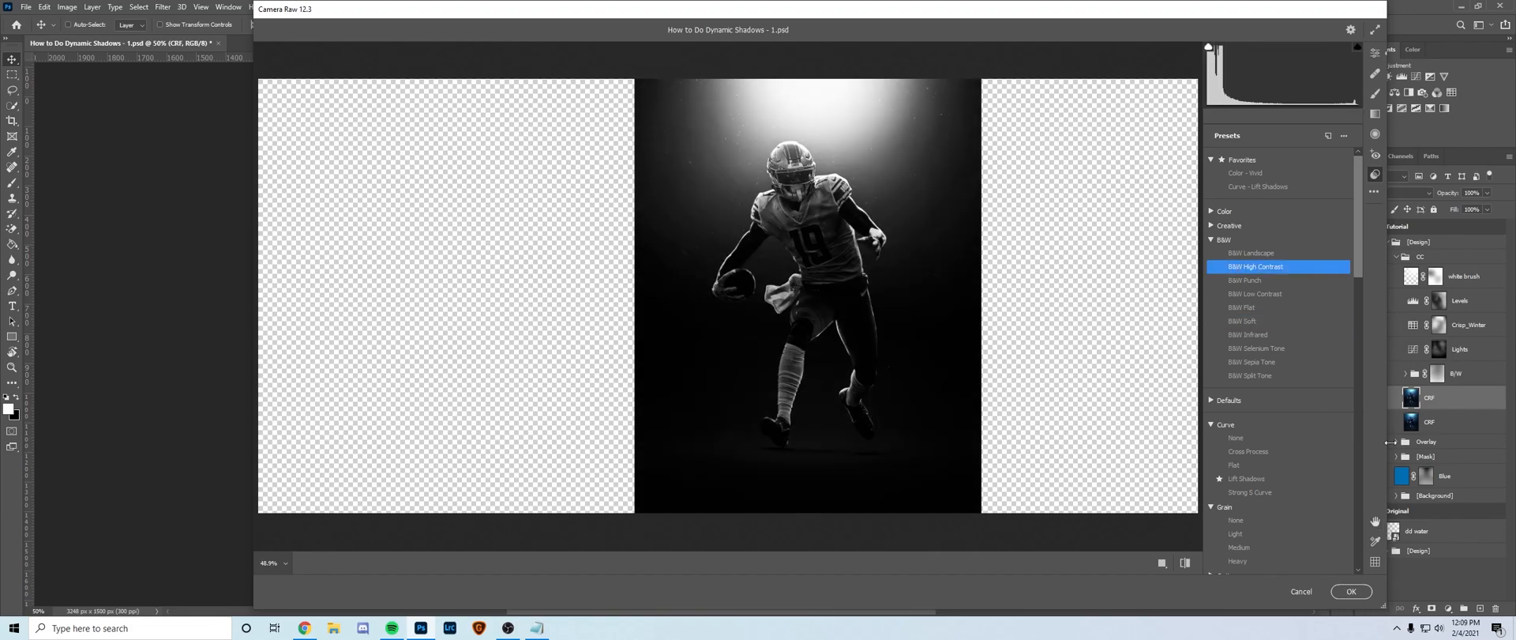
left_click(1350, 590)
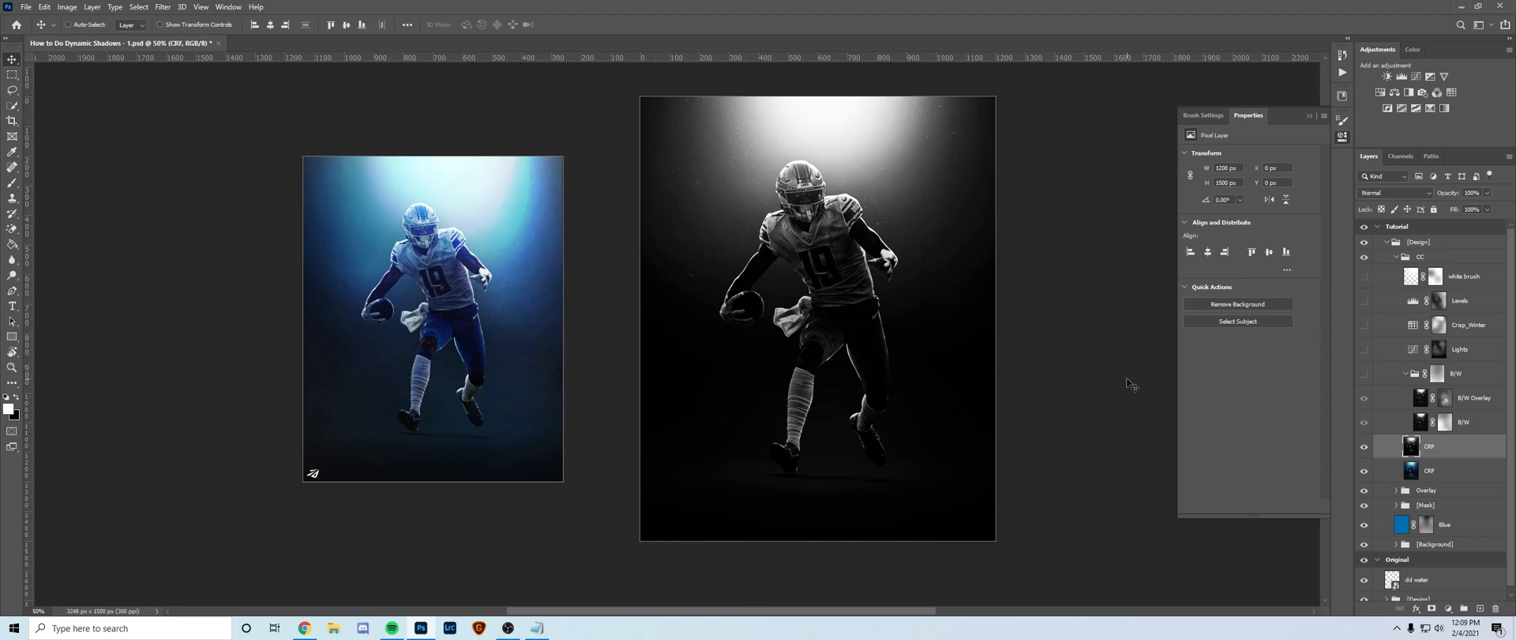
Step: Blend the B/W Overlay layers into the colour image, fold the B/W group and pick the Lights curves
left_click(1463, 422)
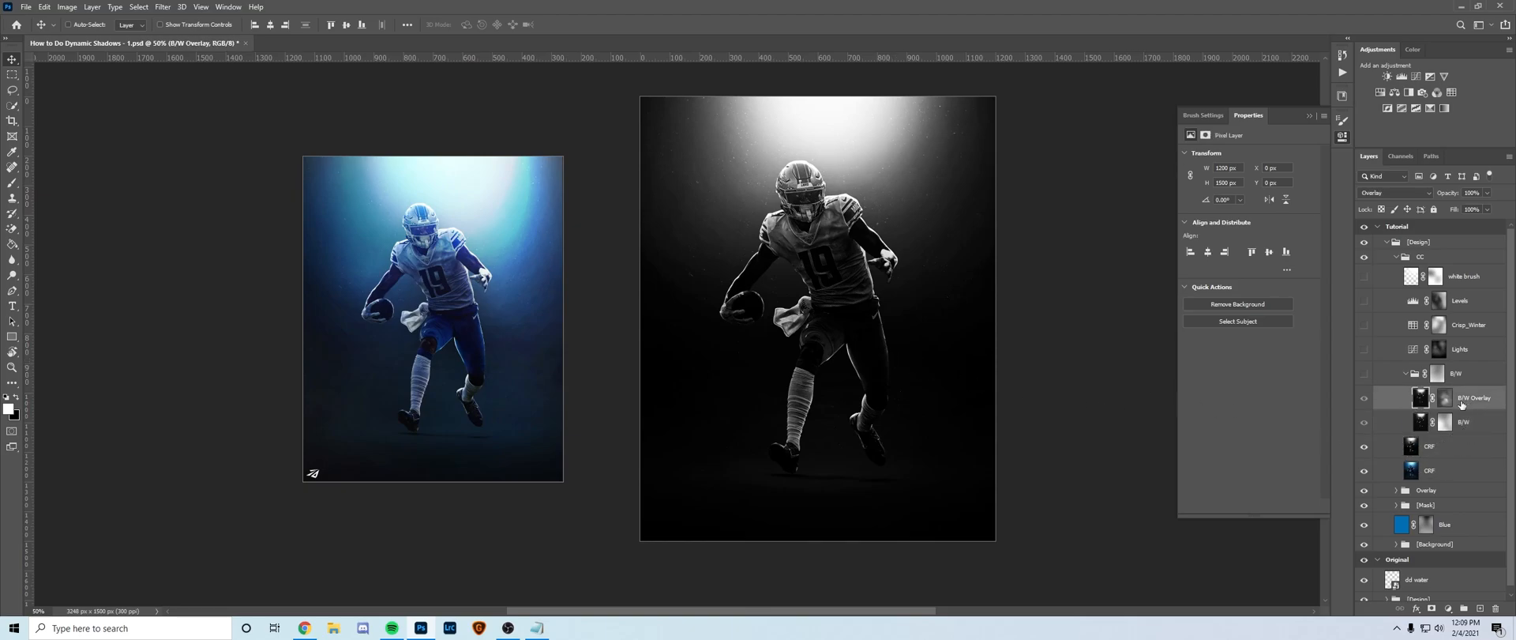
left_click(1364, 399)
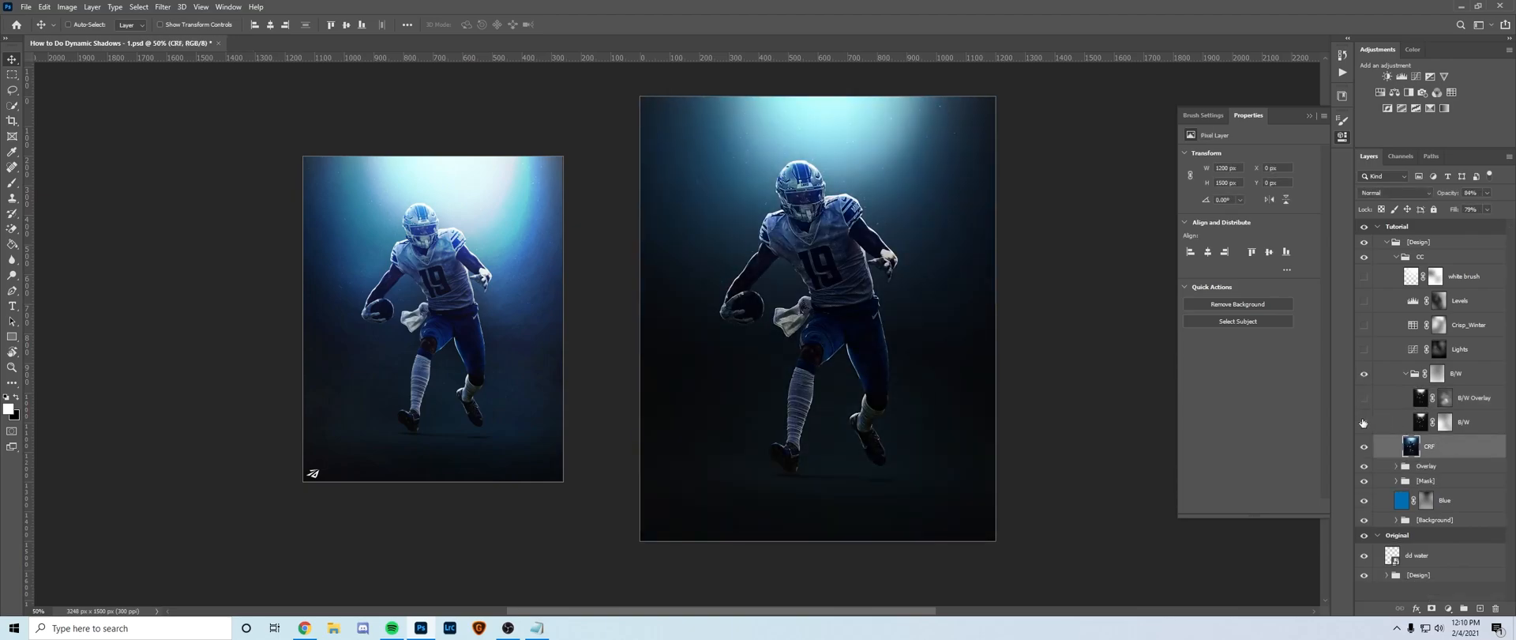
left_click(1365, 399)
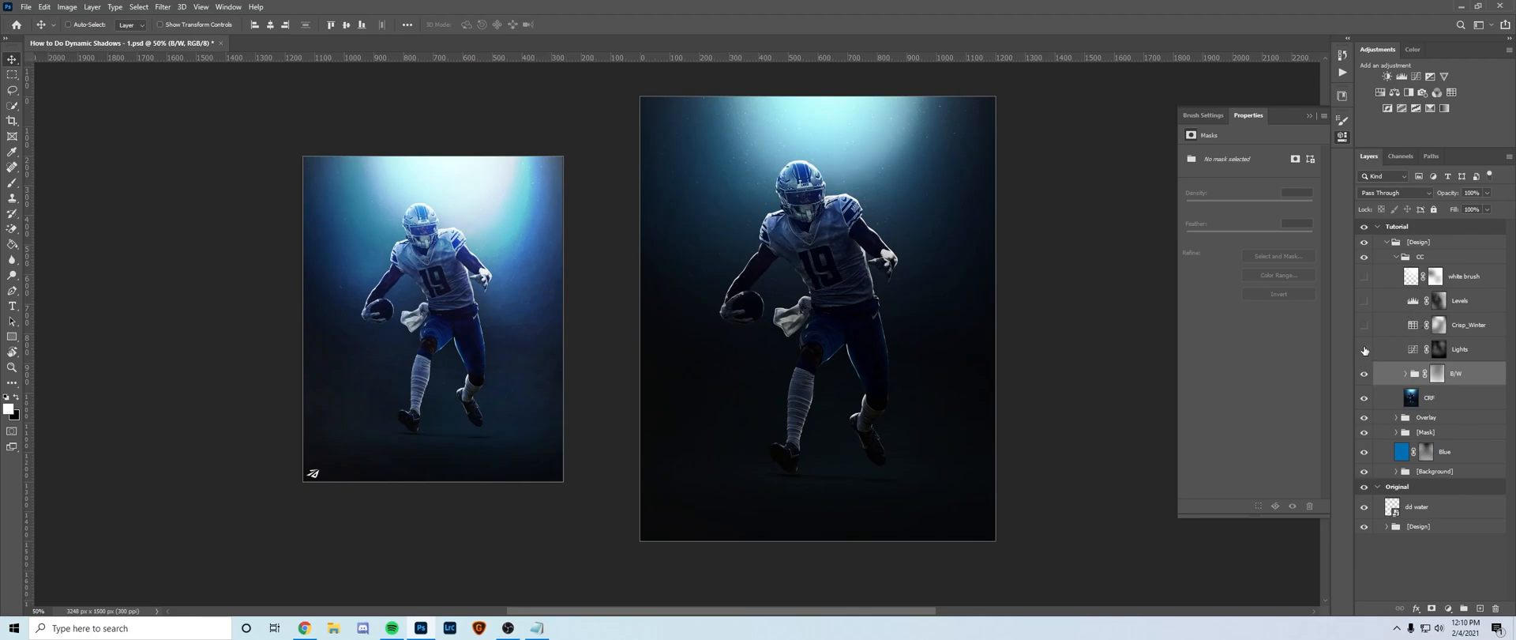
mouse_move(1365, 349)
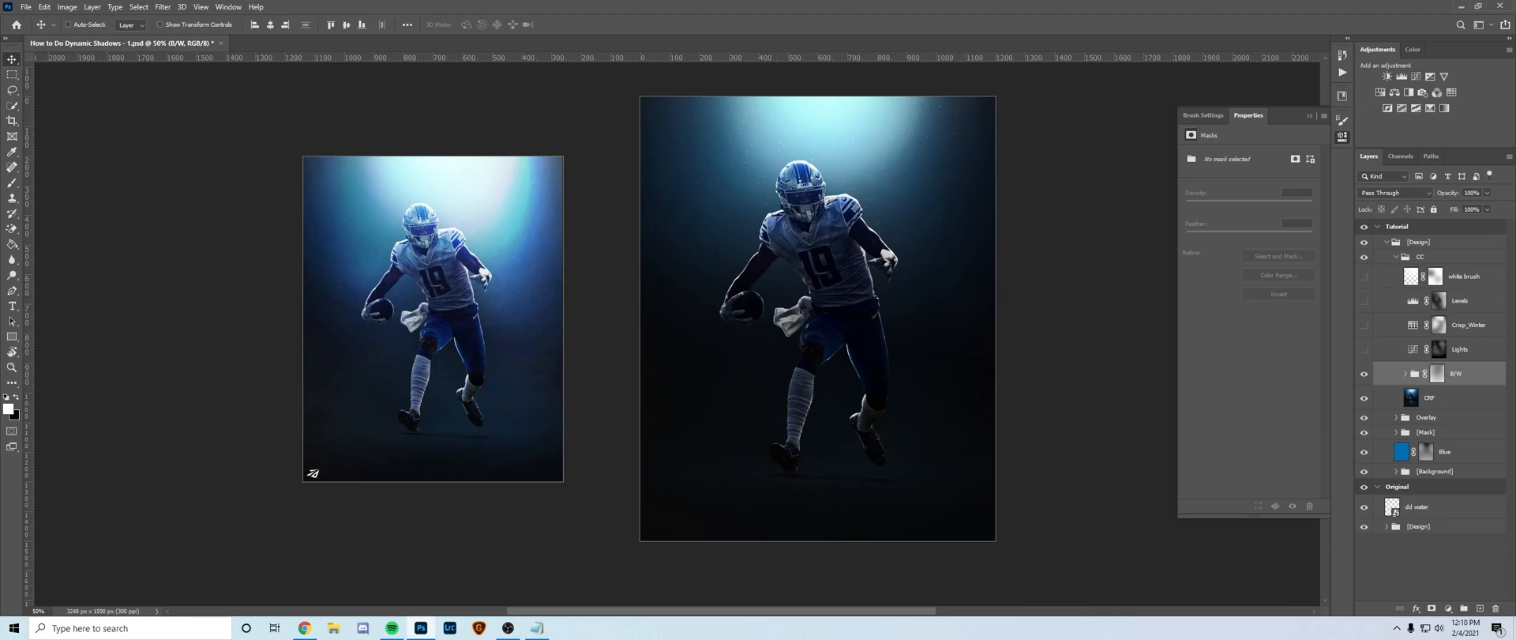
left_click(1460, 350)
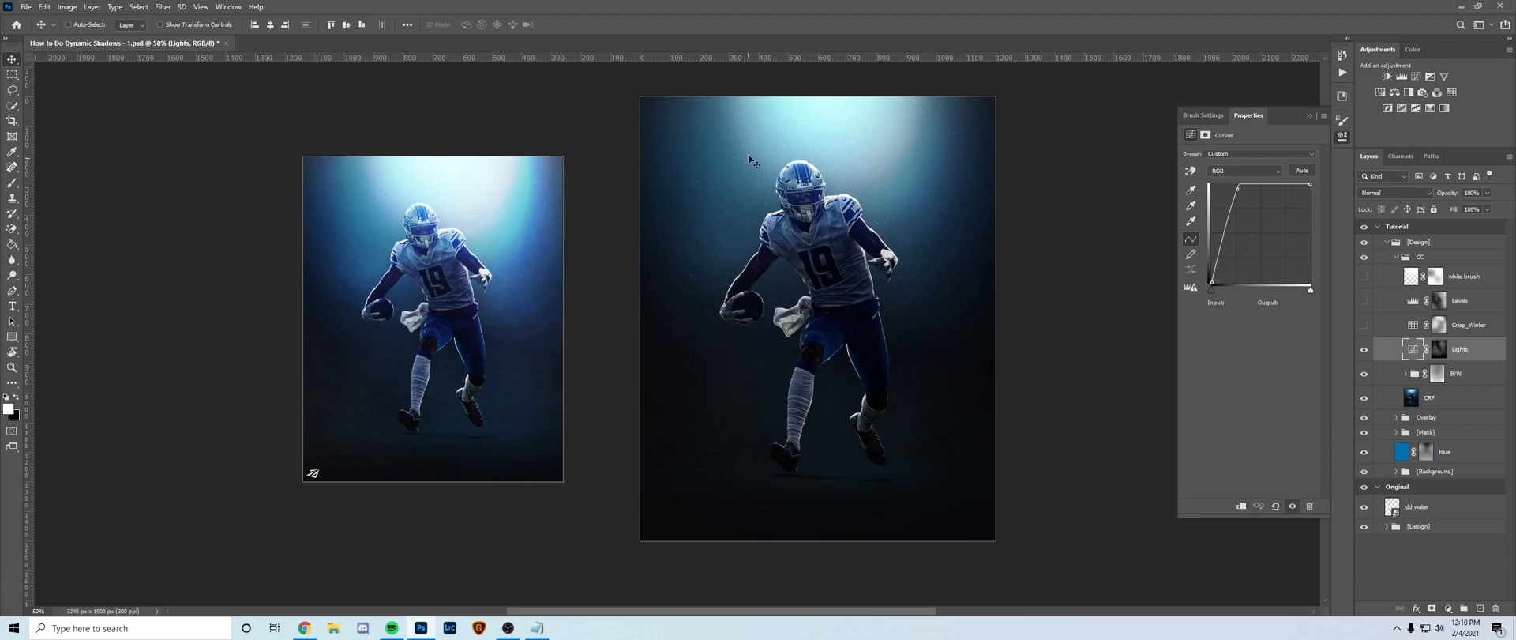
mouse_move(1298, 314)
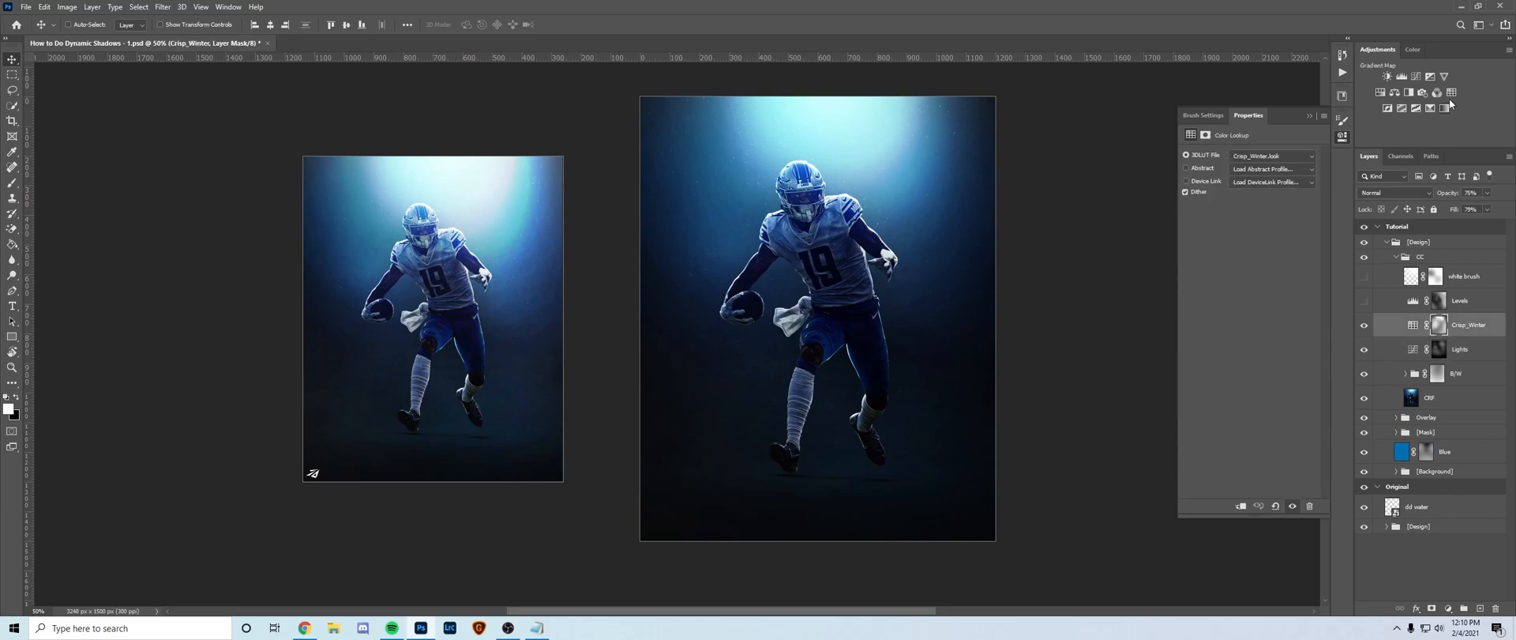
Step: Add a Color Lookup adjustment and browse the 3D LUT list for the Crisp_Winter look
left_click(1271, 154)
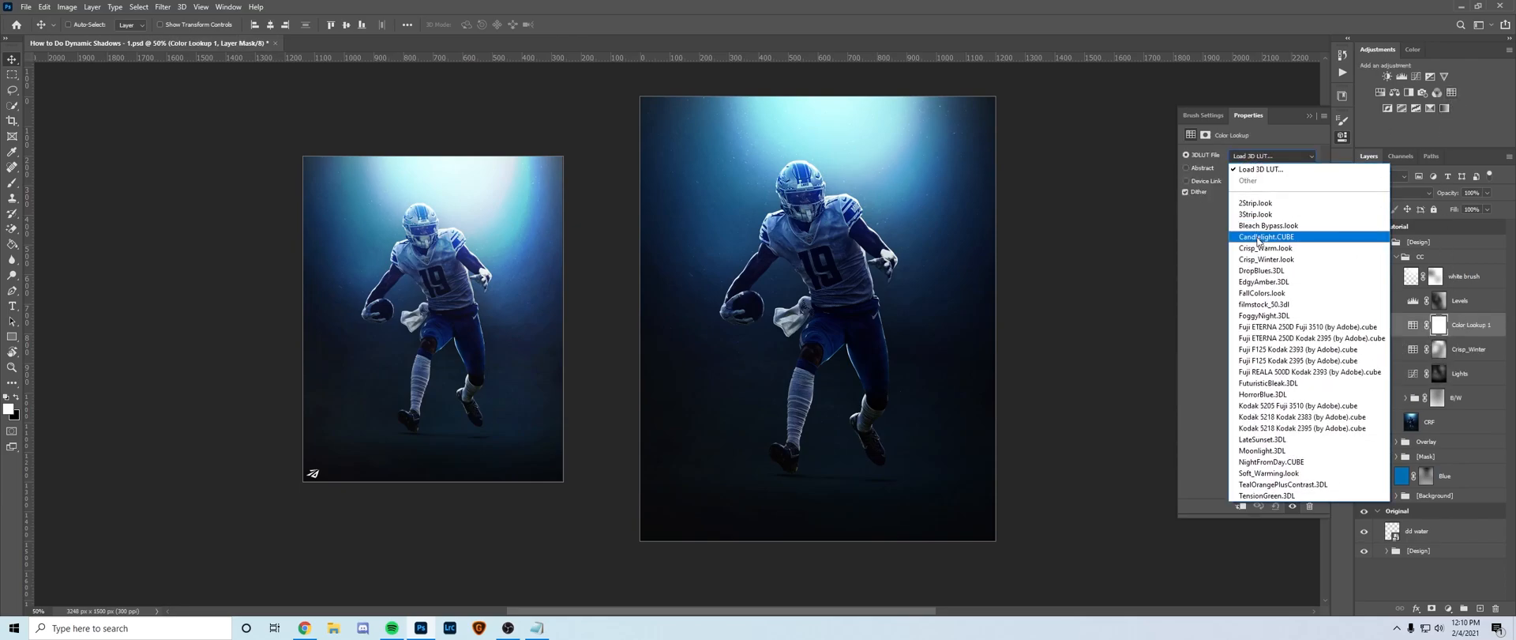
left_click(1267, 259)
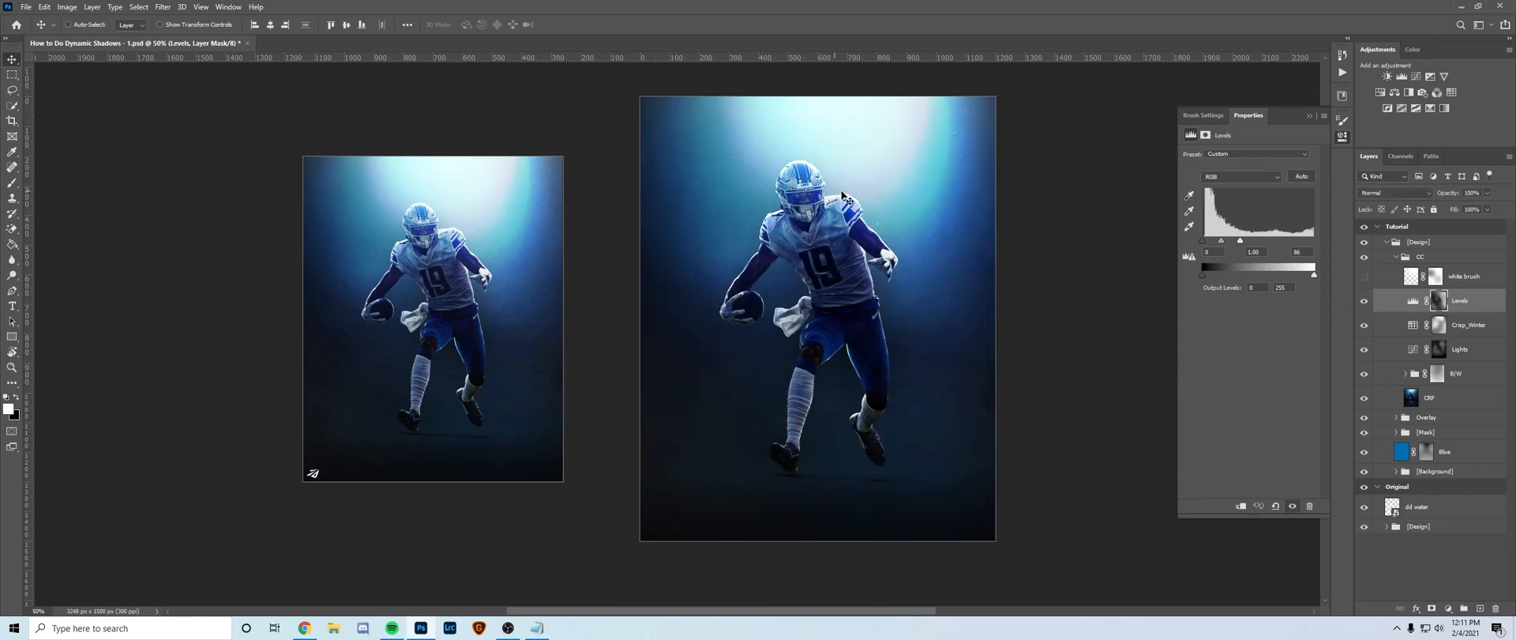
Step: Show the white brush layer, paint soft white light on a new layer and fold the CC group
left_click(1465, 276)
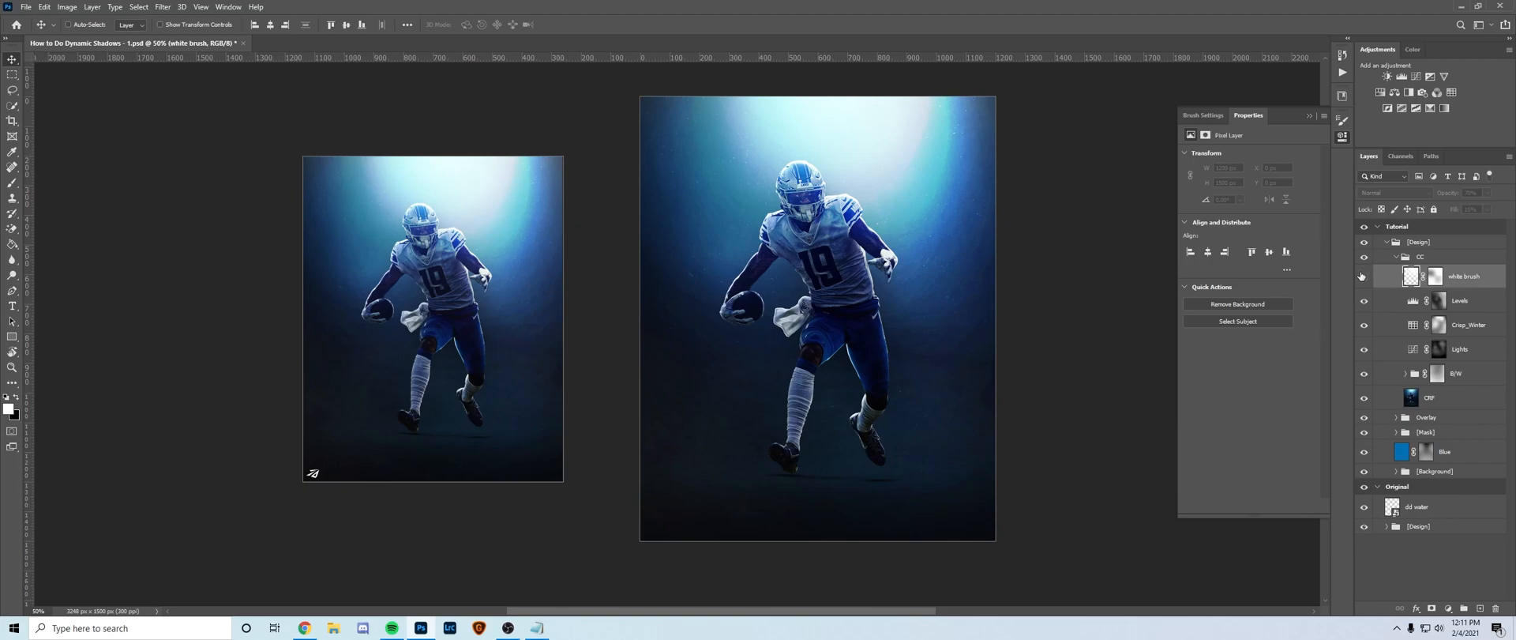
left_click(1463, 608)
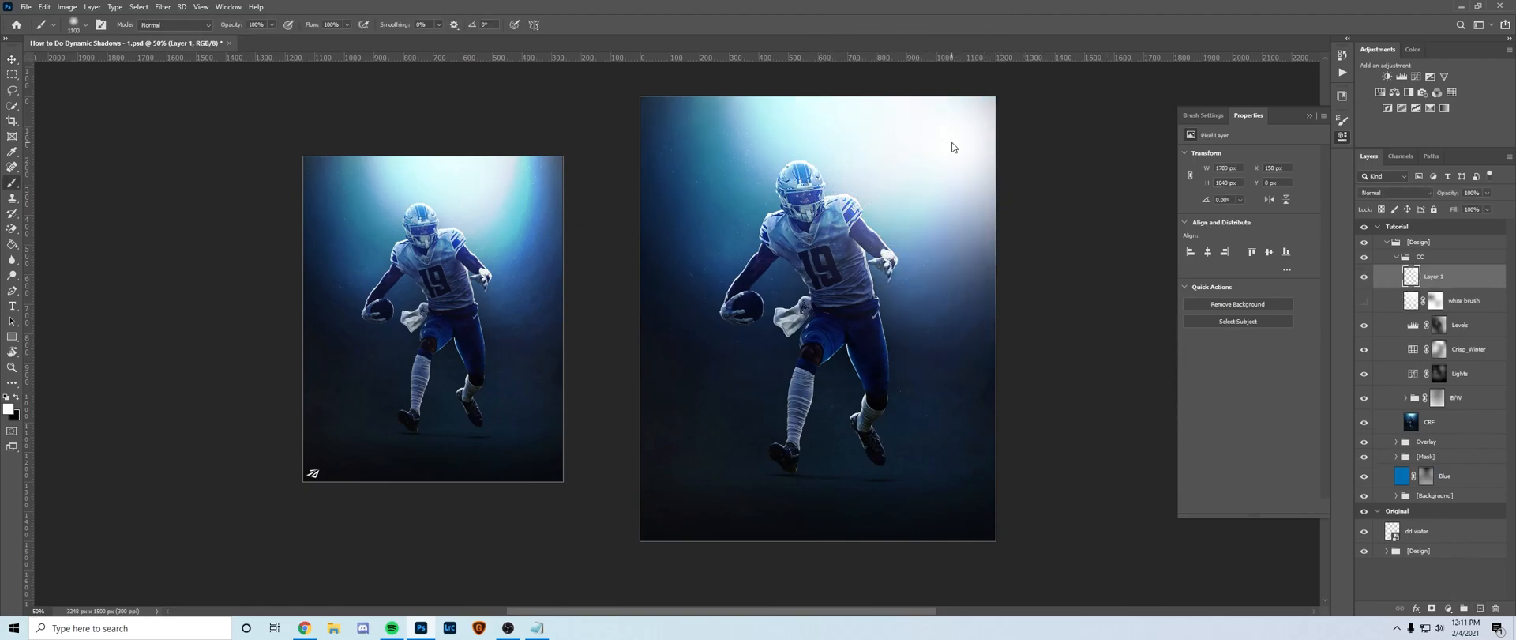
left_click(250, 24)
type("30")
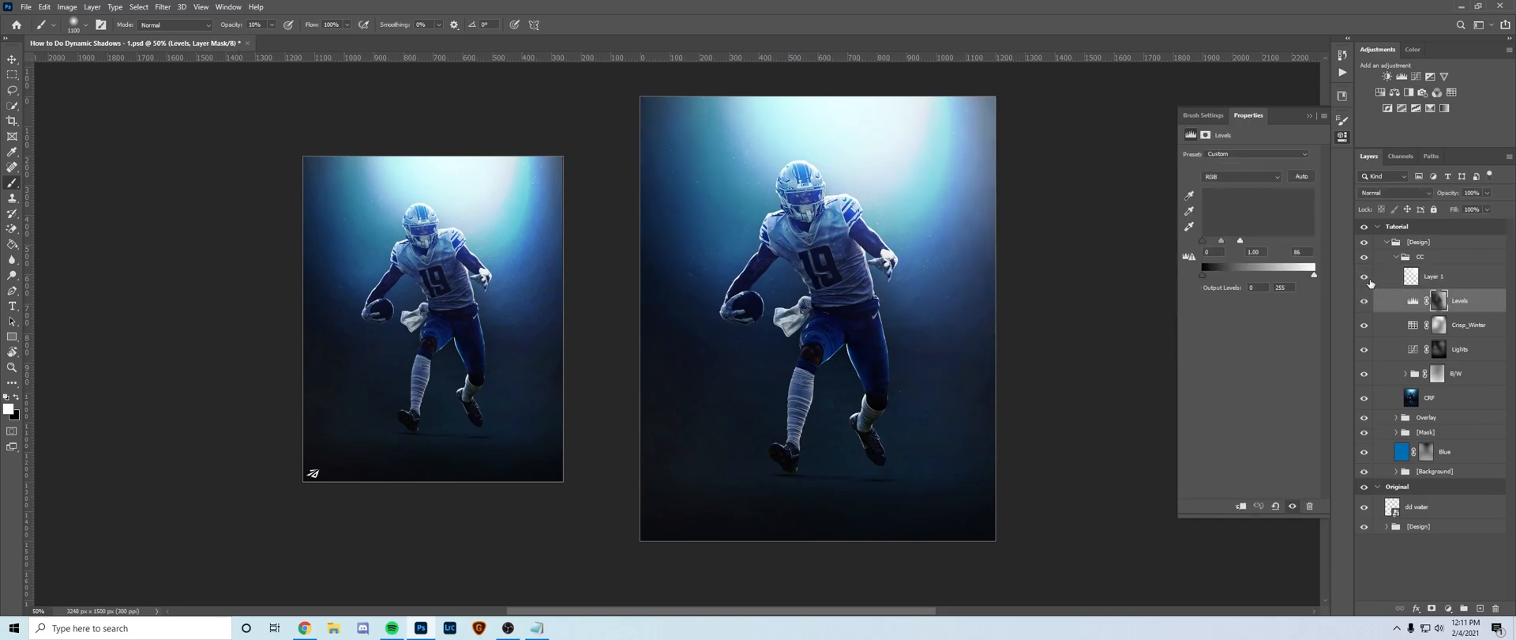
left_click(1448, 276)
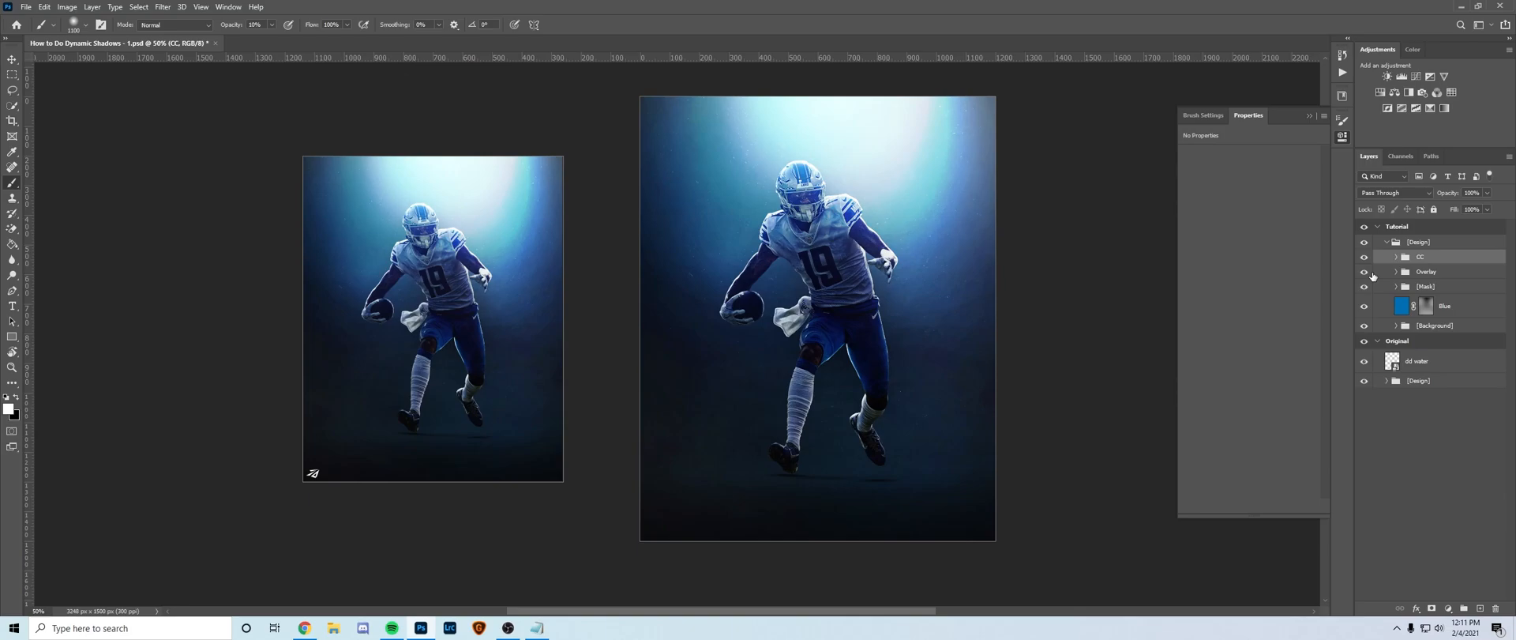
left_click(13, 61)
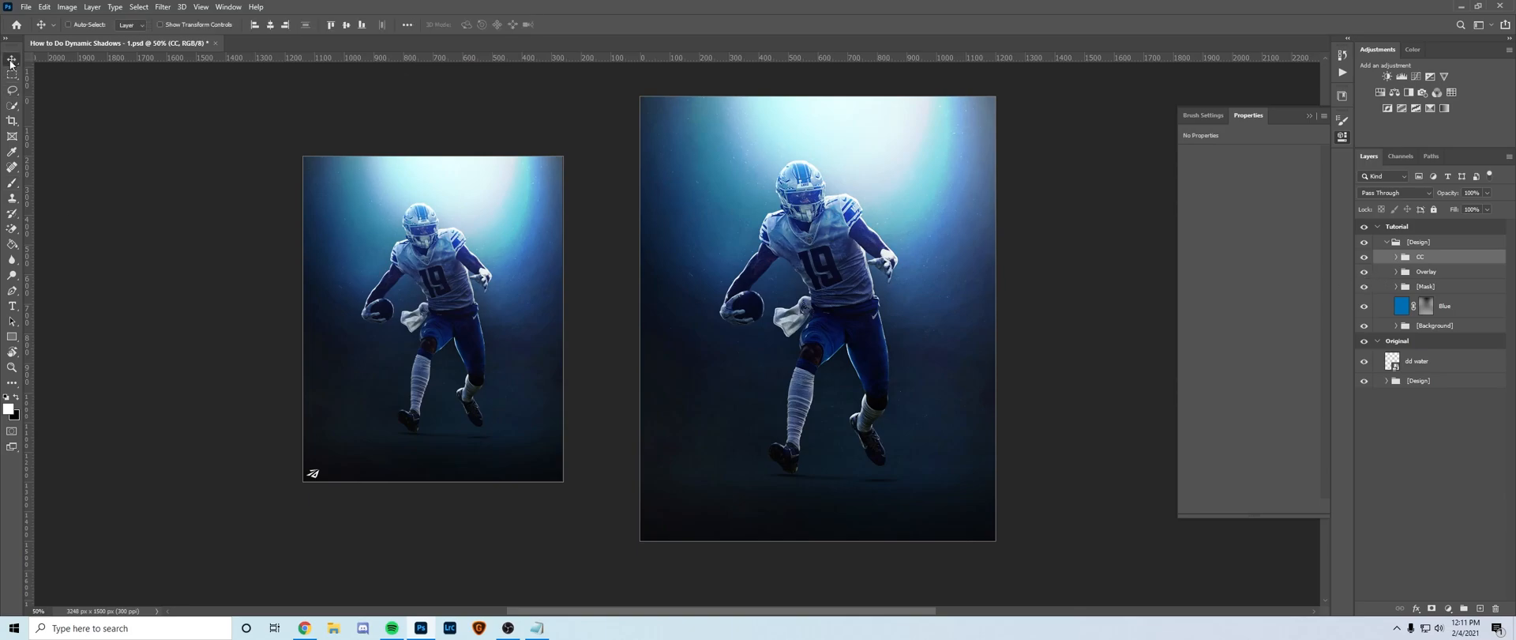
mouse_move(11, 61)
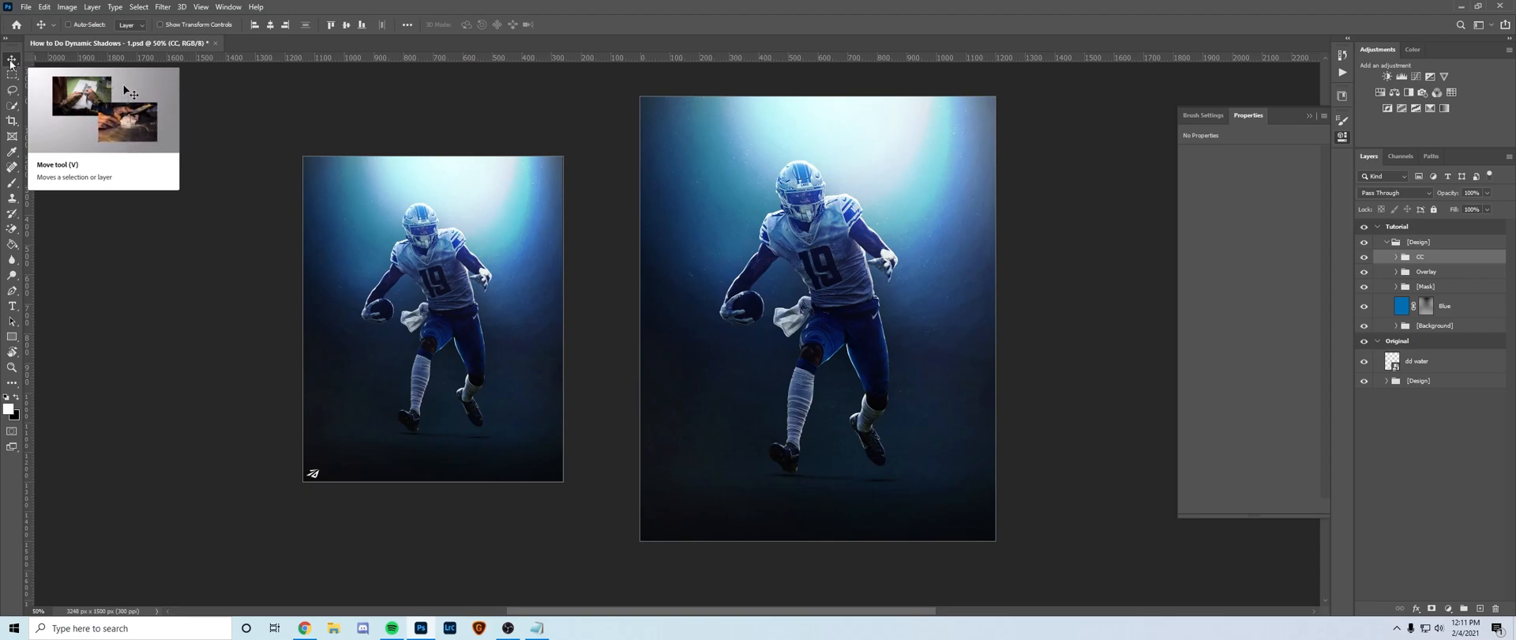
mouse_move(1121, 302)
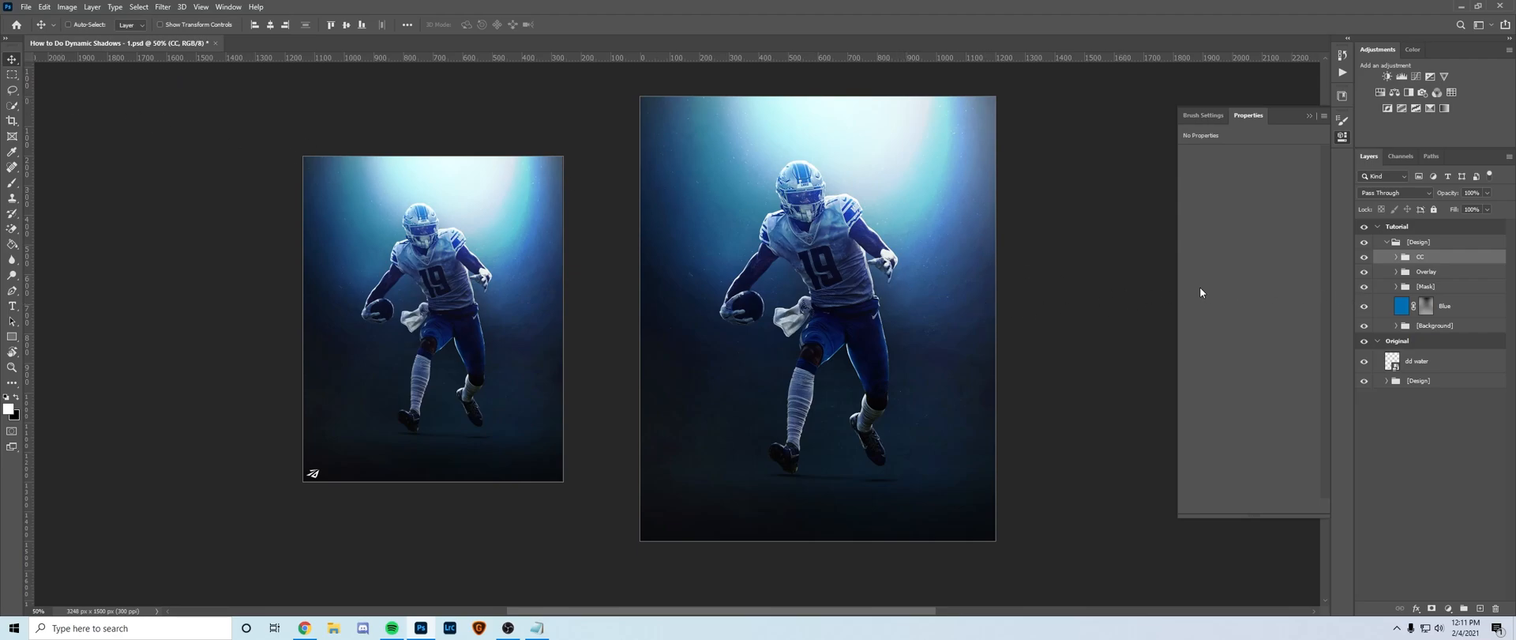
mouse_move(1124, 292)
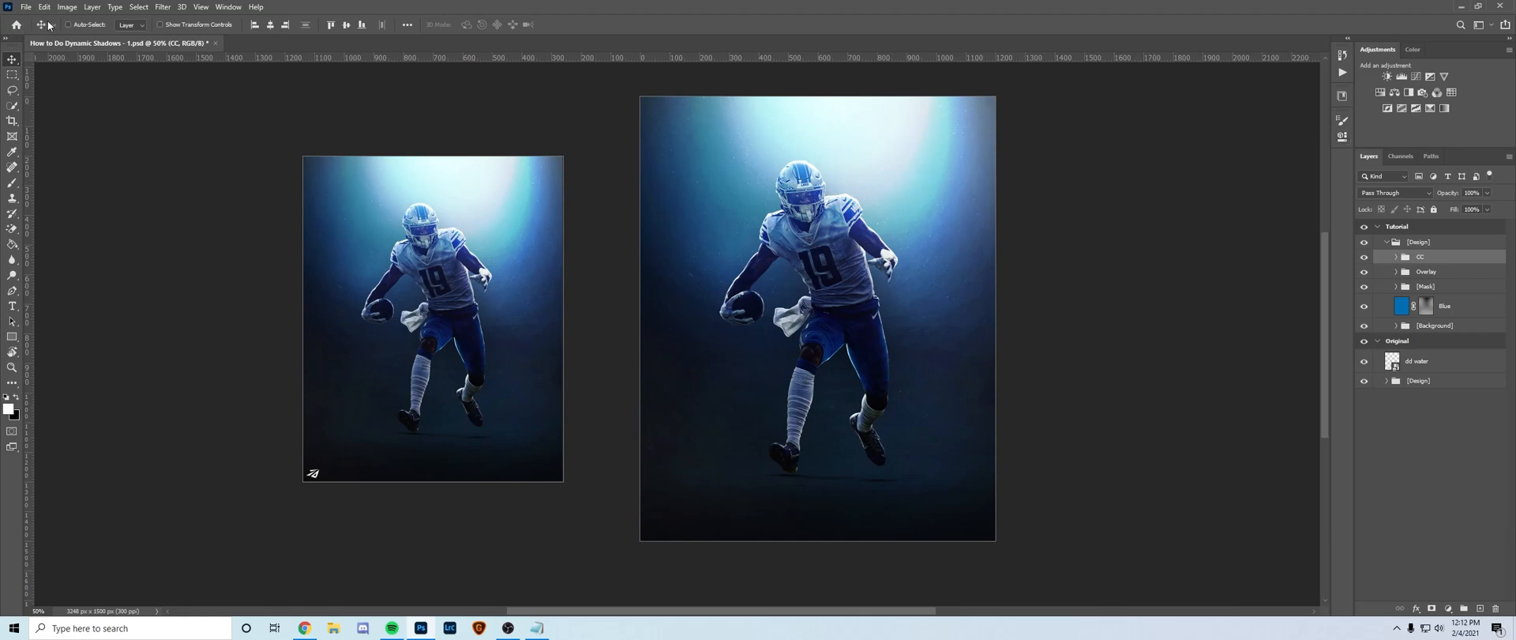
mouse_move(1253, 227)
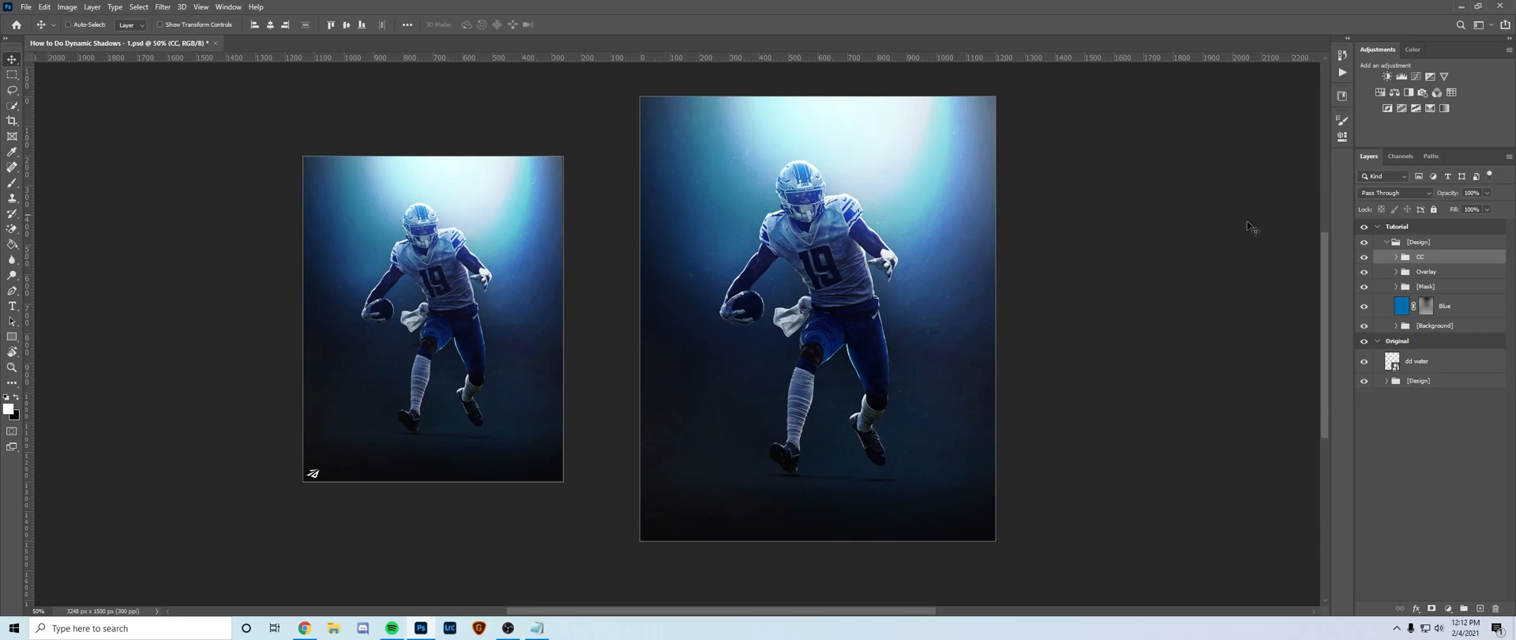
mouse_move(93, 97)
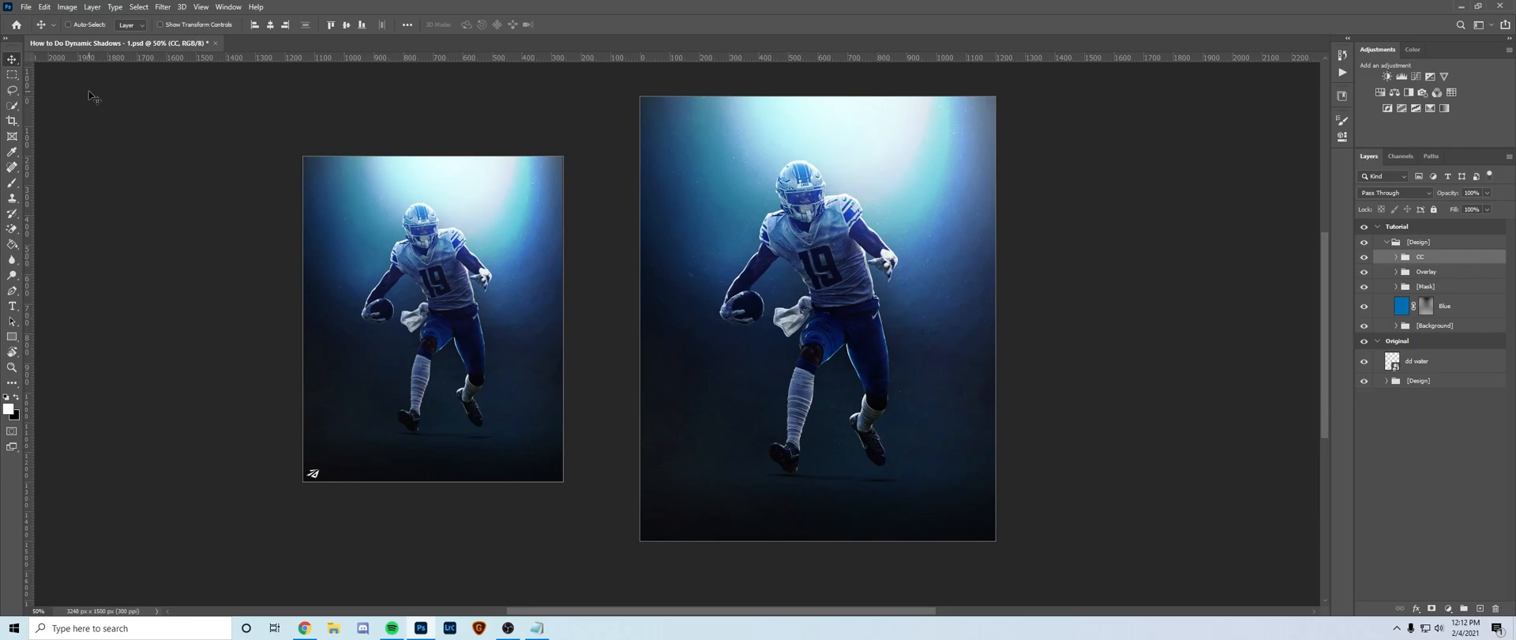